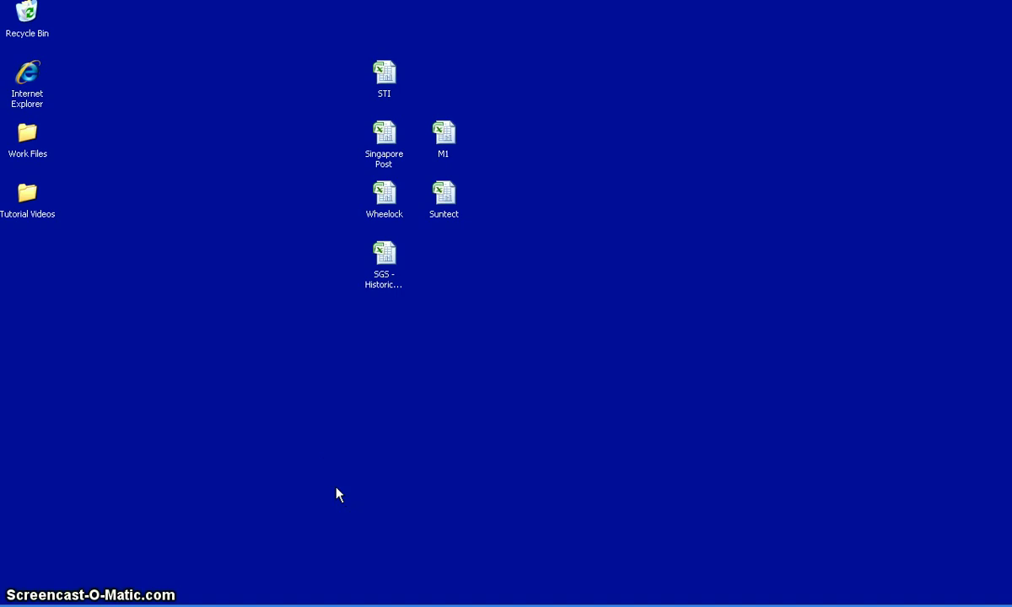
Regroup the six workbook icons into a compact two-row cluster and select the M1 workbook.
click(327, 478)
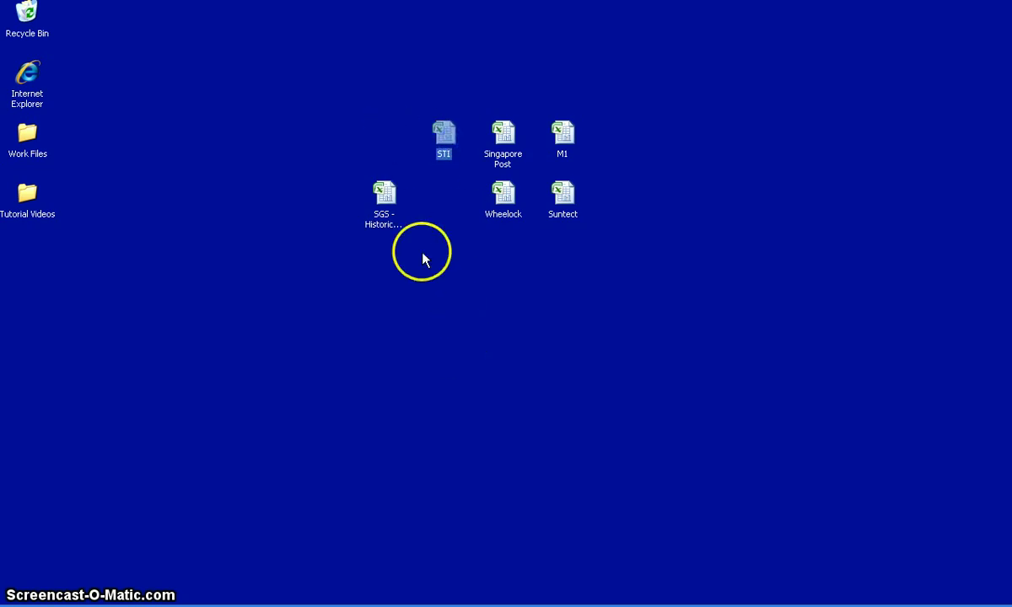
drag(384, 190, 426, 207)
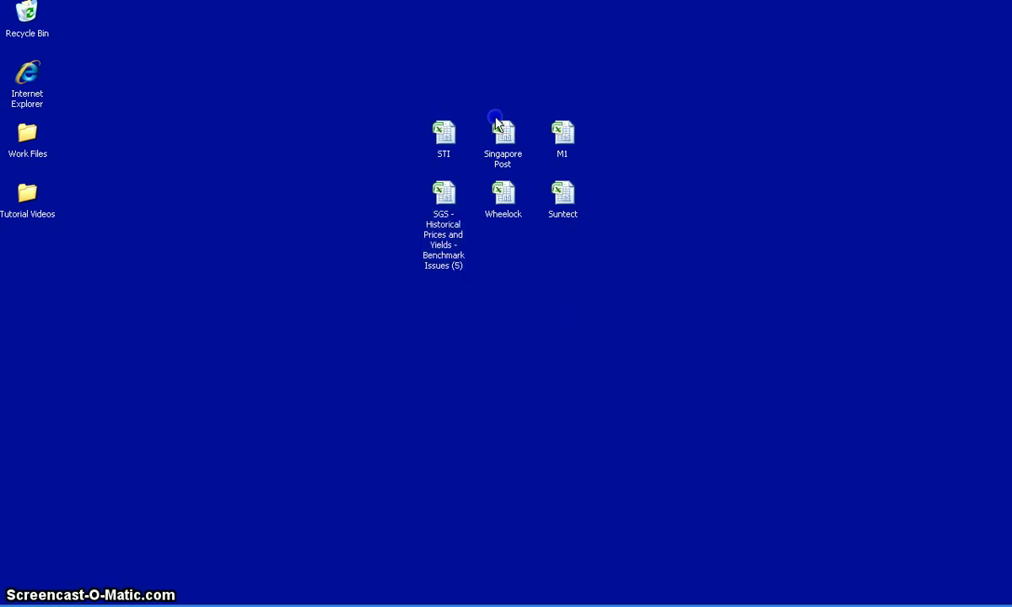
click(563, 130)
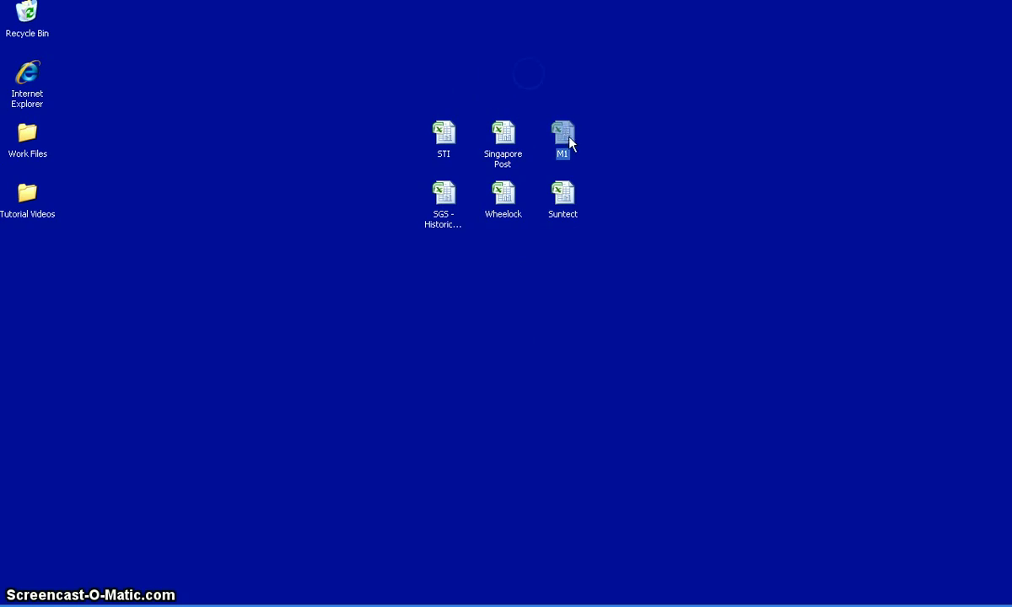
Open M1, delete the Open through Volume columns, and rename the price header to M1.
double_click(562, 131)
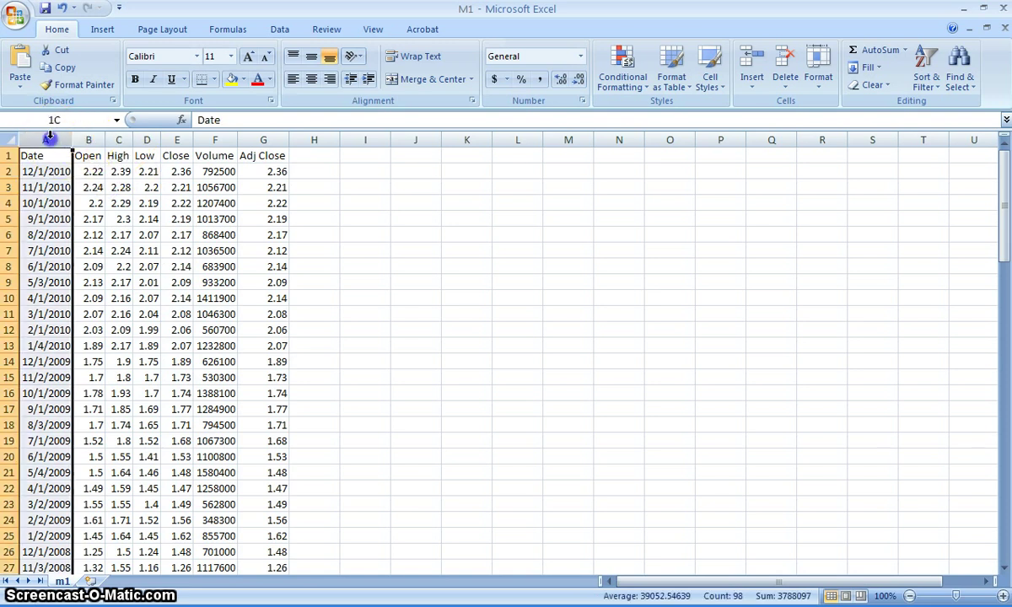
click(263, 155)
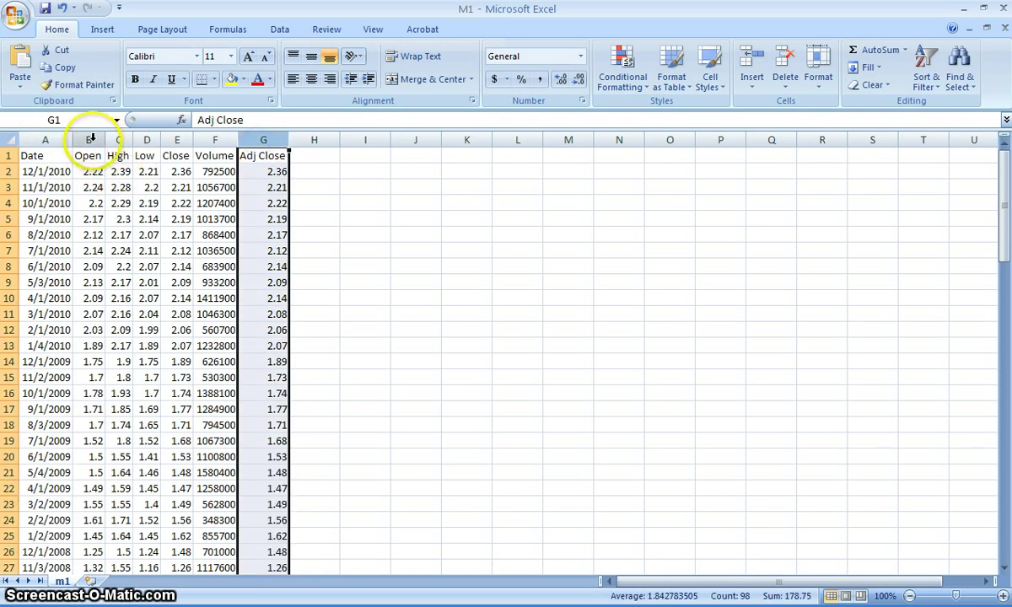
click(88, 155)
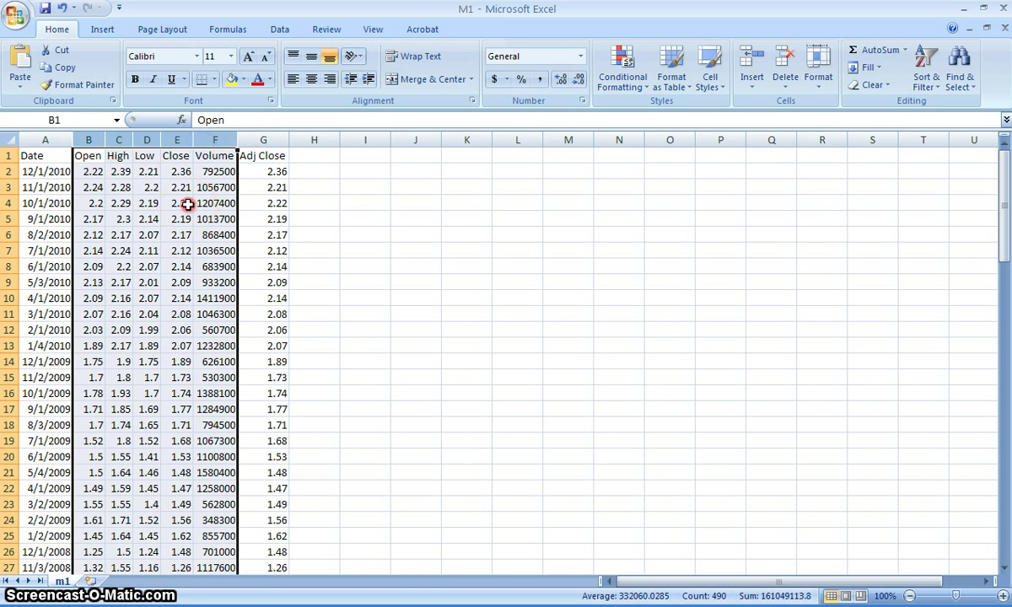
right_click(214, 203)
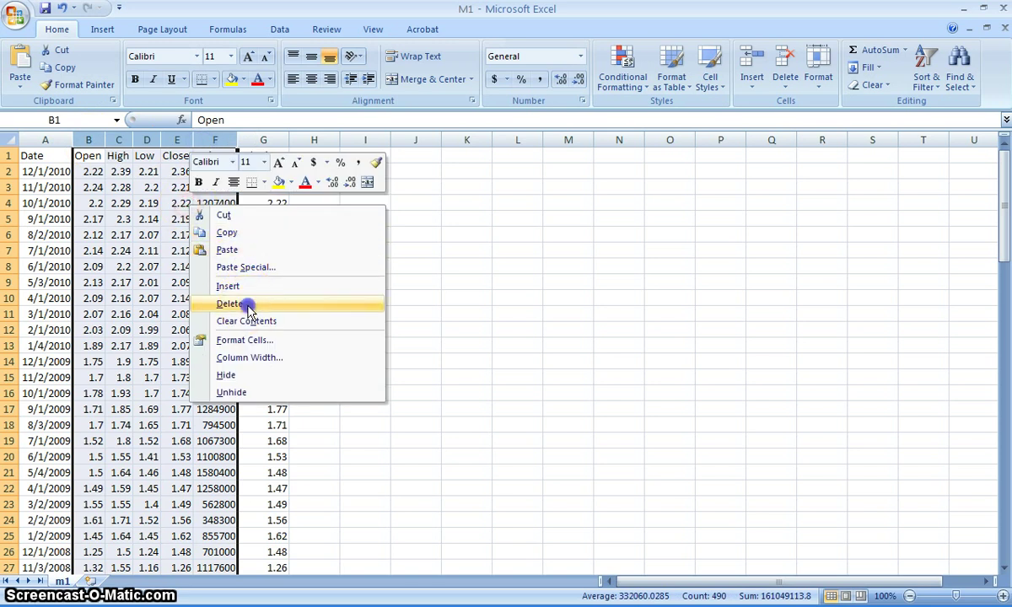
click(230, 304)
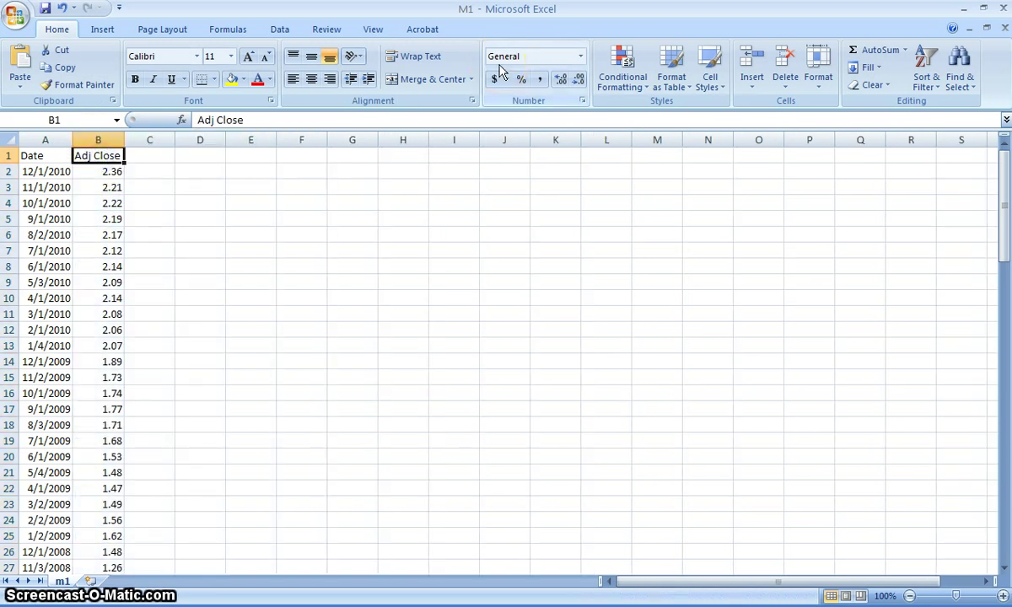
text(M1)
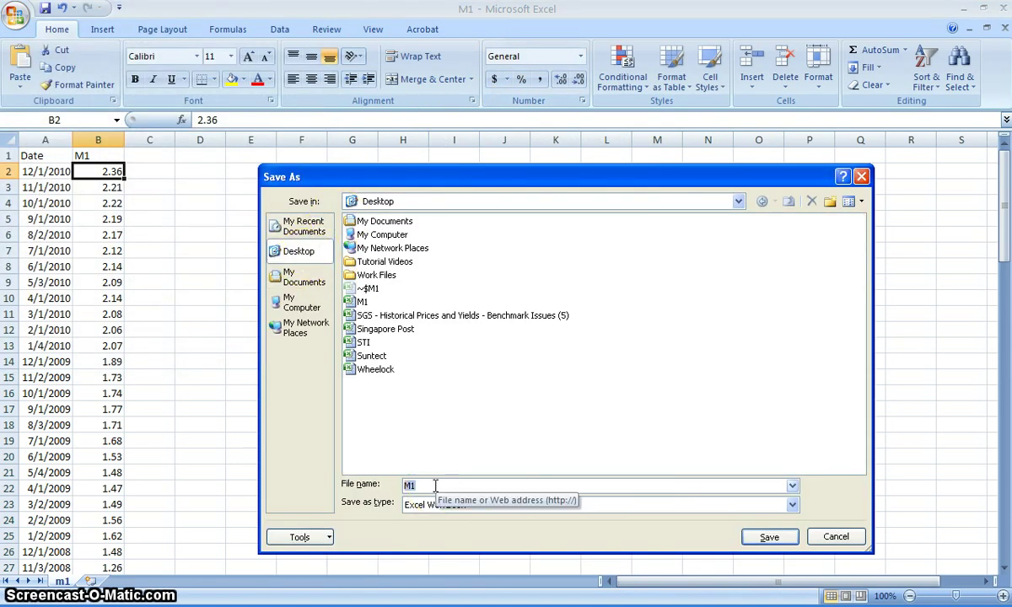
Save the workbook as 'Return Series'.
text(Return 3)
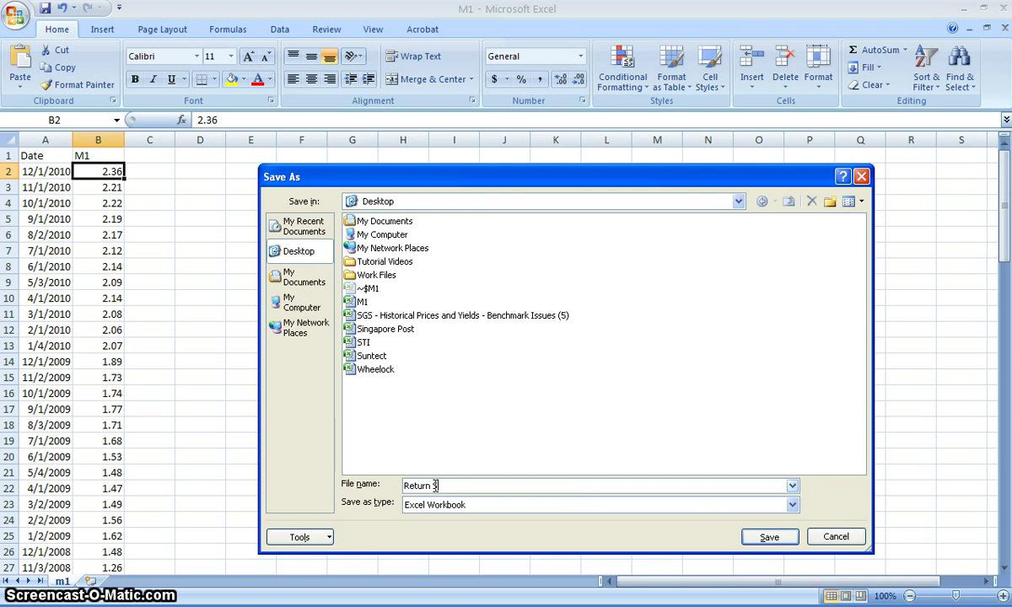
text(Series)
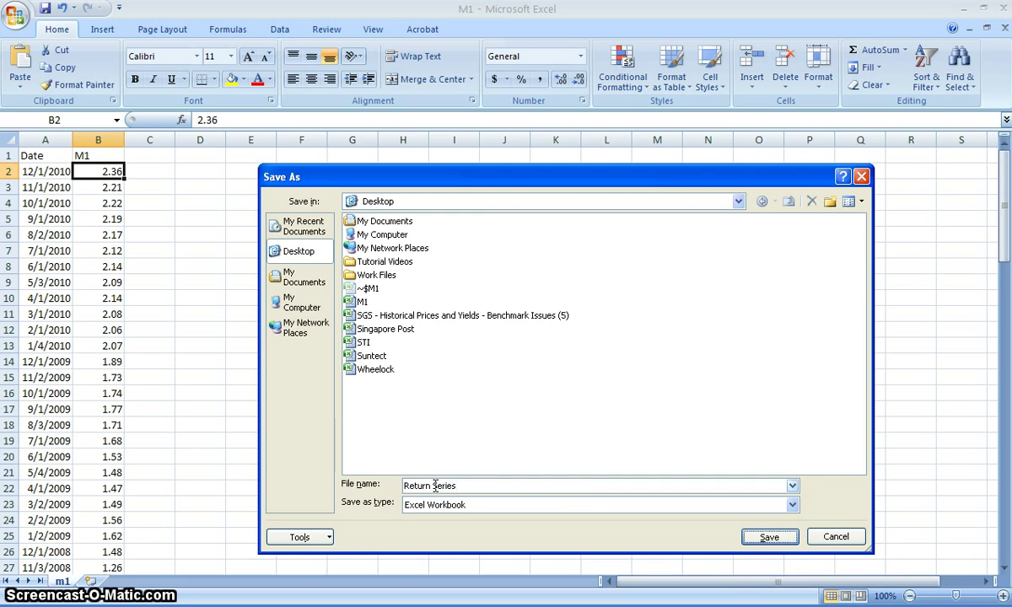
click(775, 537)
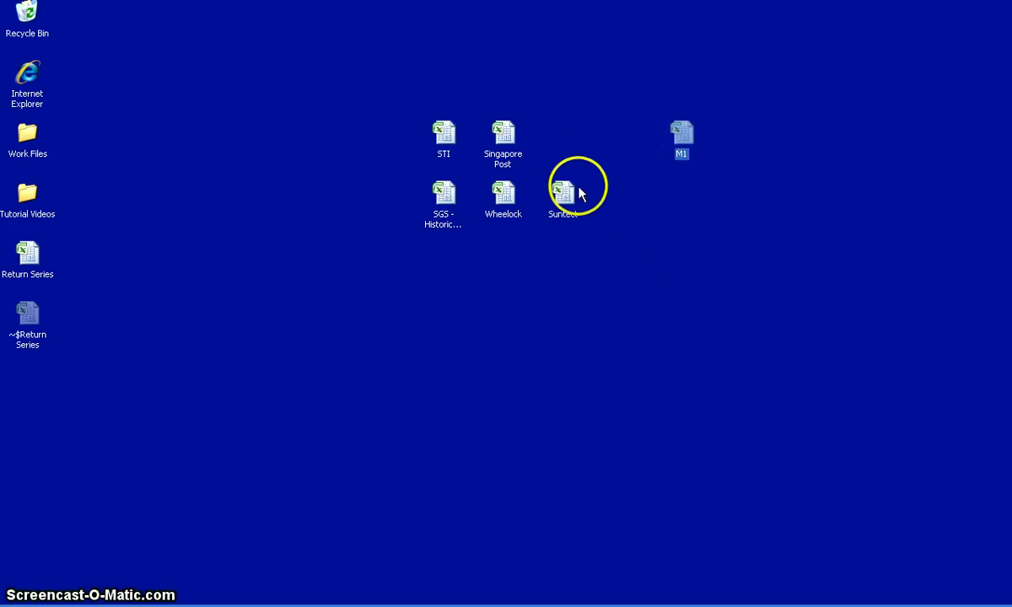
Trim Suntect to dates and prices, place them in Return Series columns D–E, then close Suntect.
double_click(560, 192)
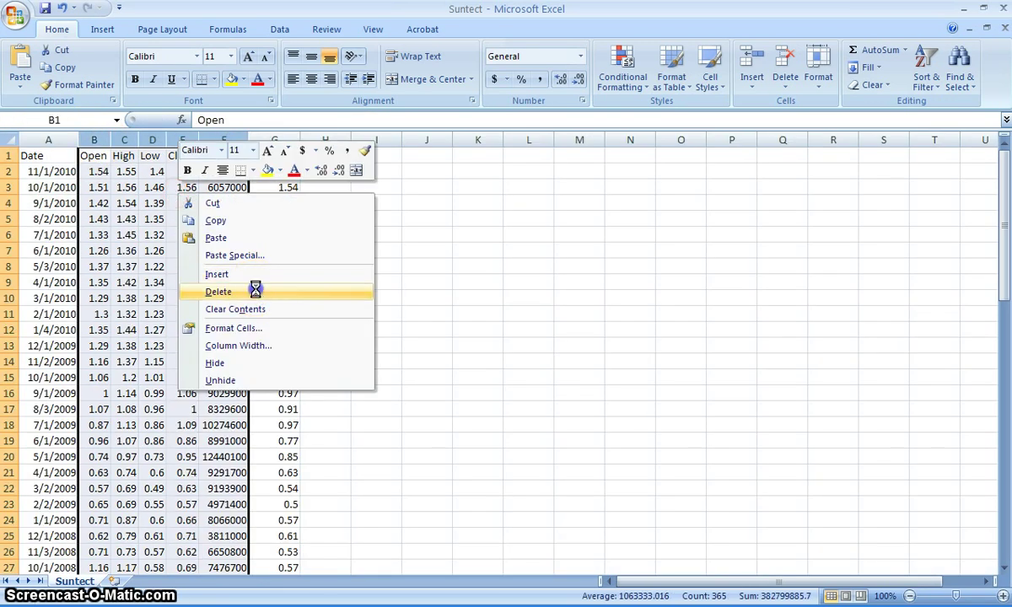
click(219, 291)
text(Suntect)
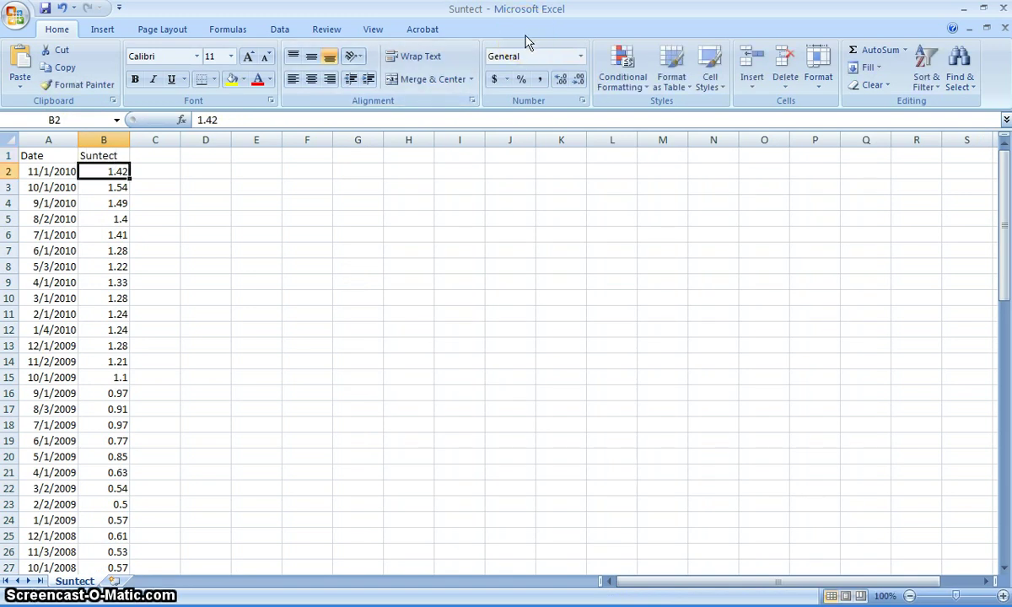
click(48, 155)
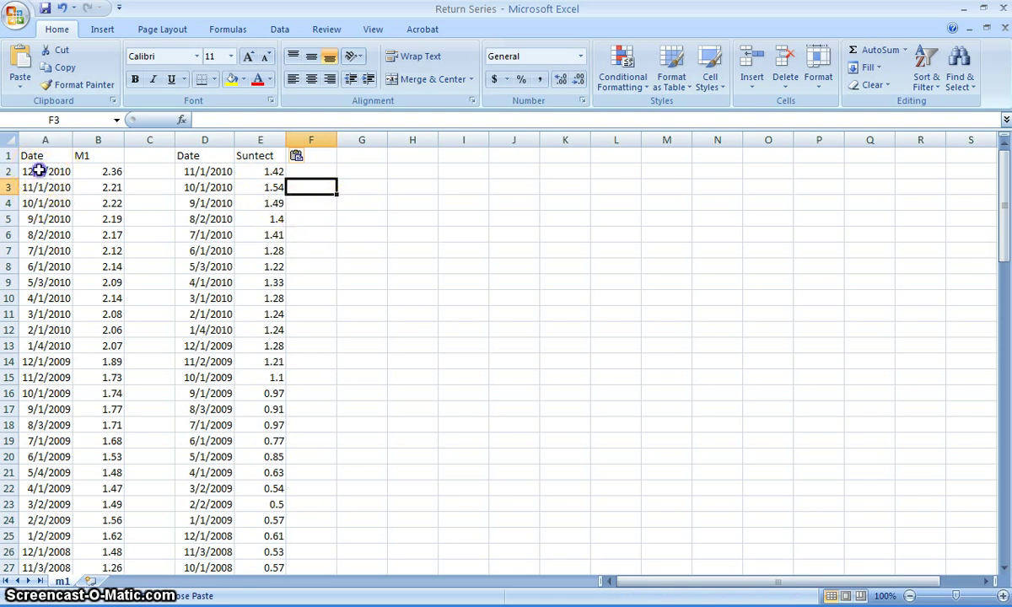
click(205, 171)
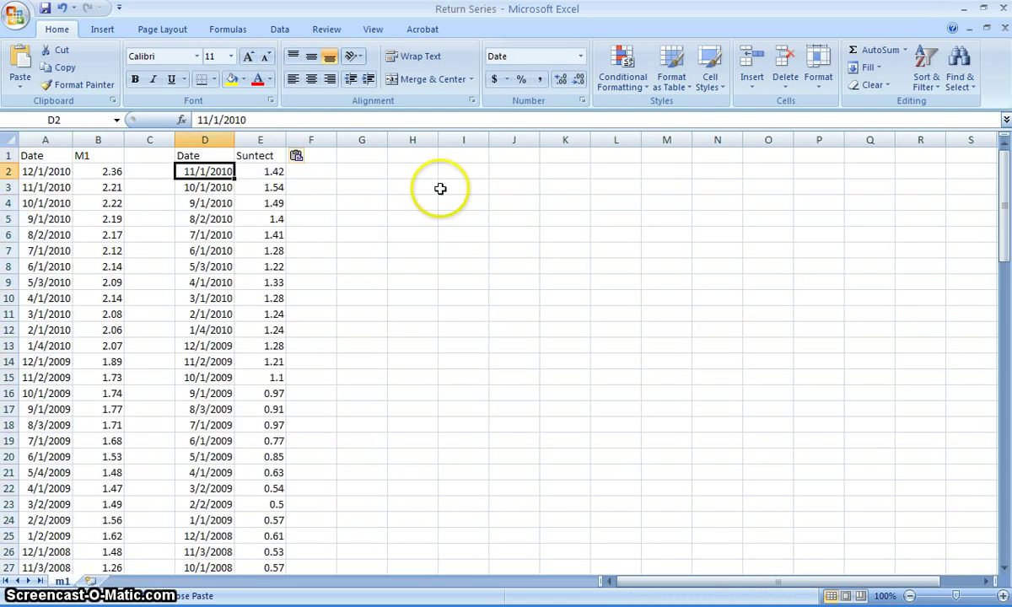
click(1006, 28)
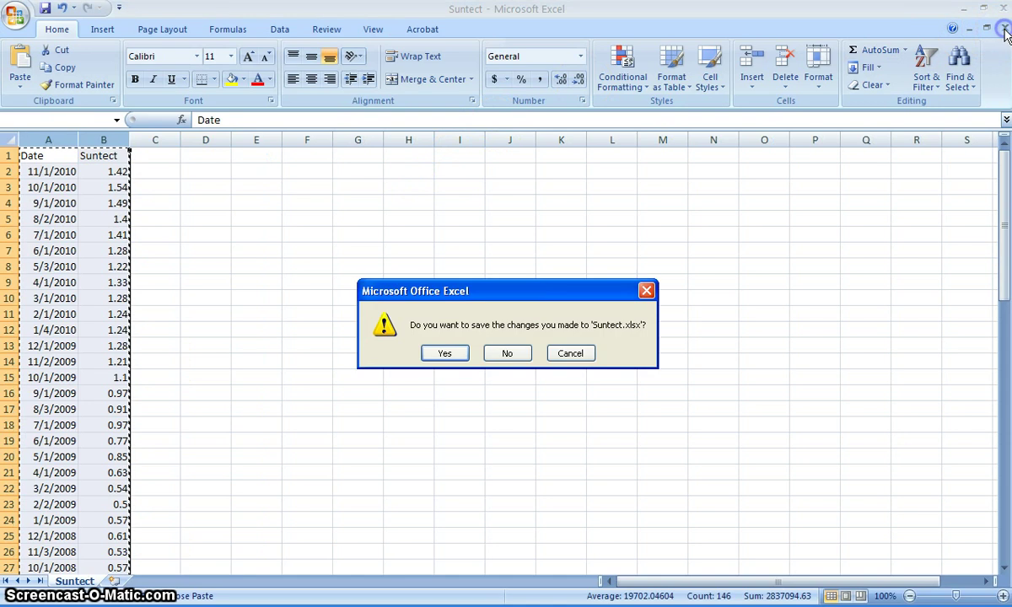
click(506, 353)
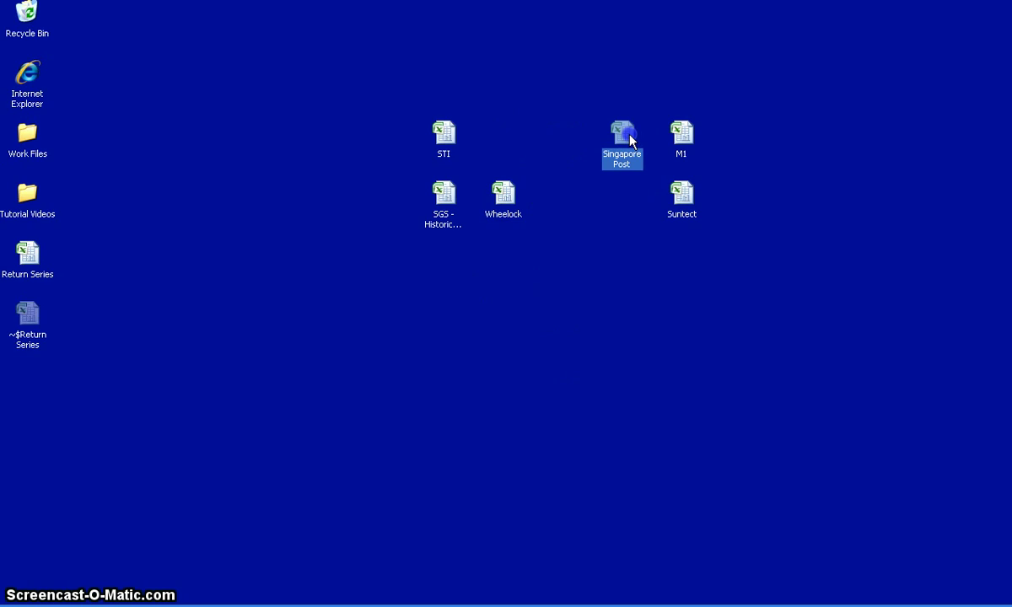
Open Singapore Post, keep Date and Adj Close, and rename the header to SingPost.
double_click(621, 130)
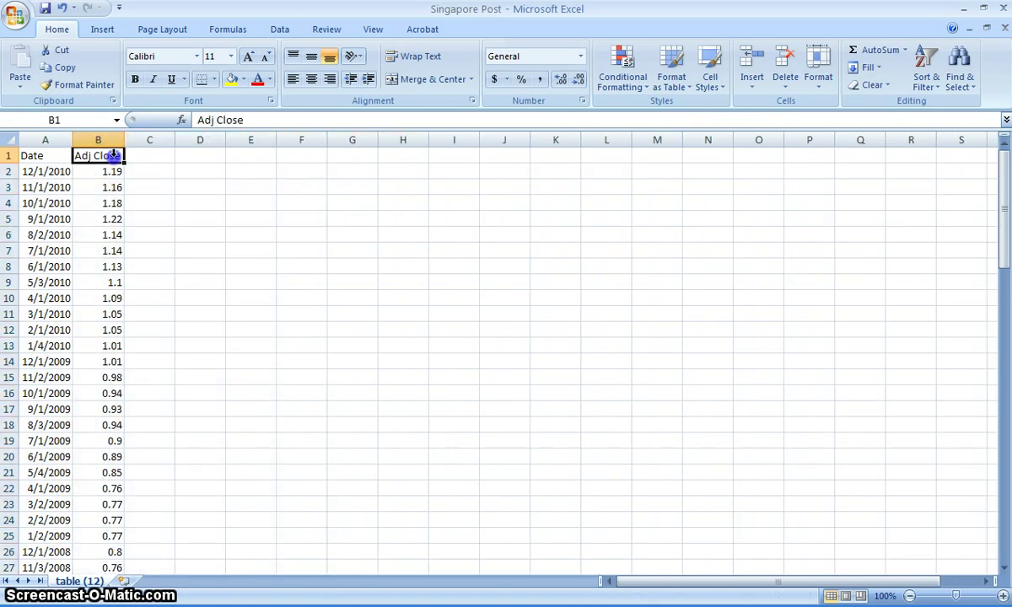
text(Sing)
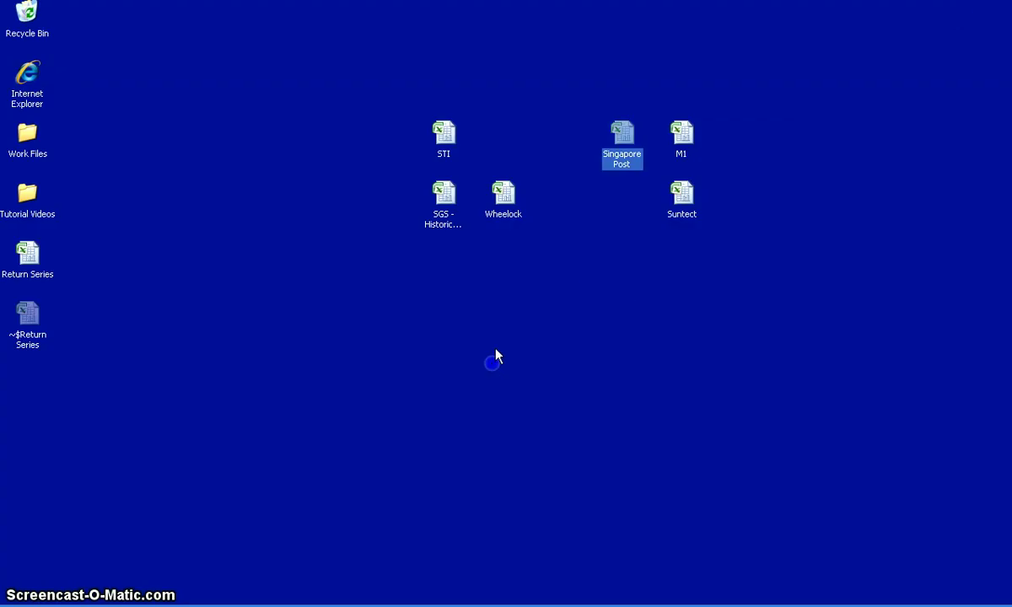
Cut Wheelock to Date and a Wheelock column, then close it, discarding the clipboard.
double_click(502, 187)
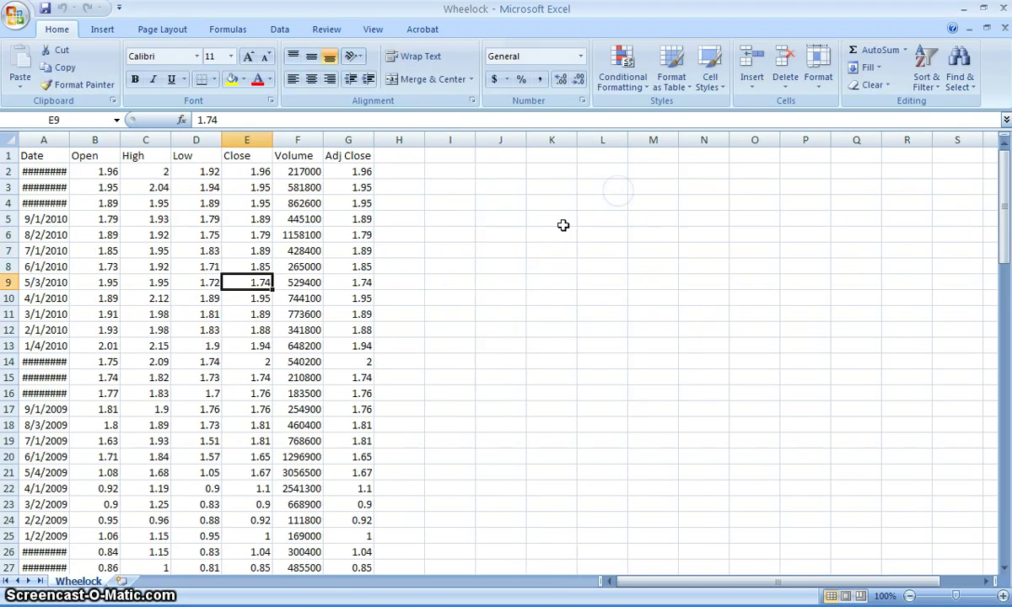
click(43, 155)
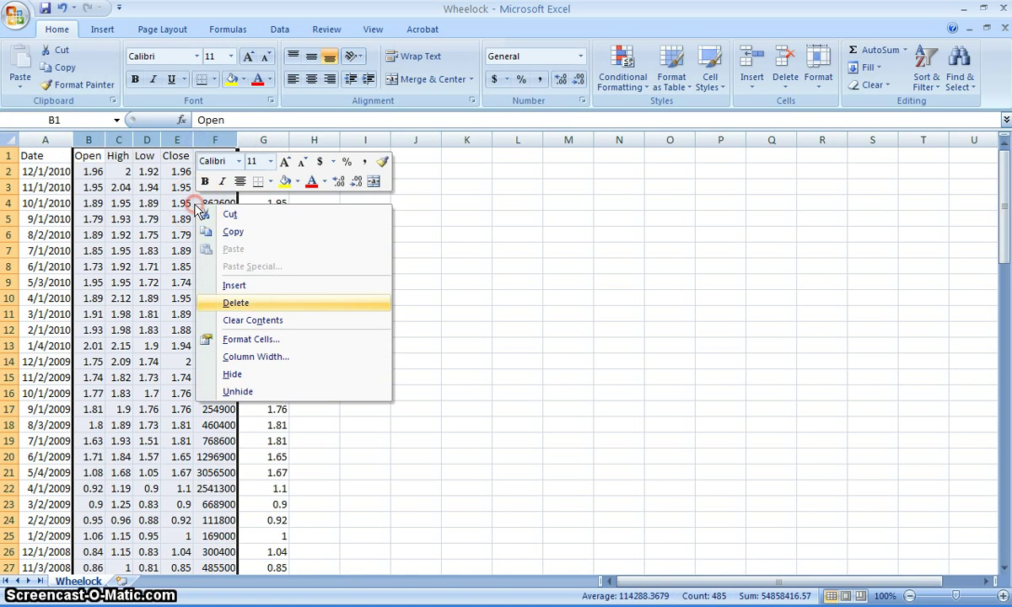
click(235, 303)
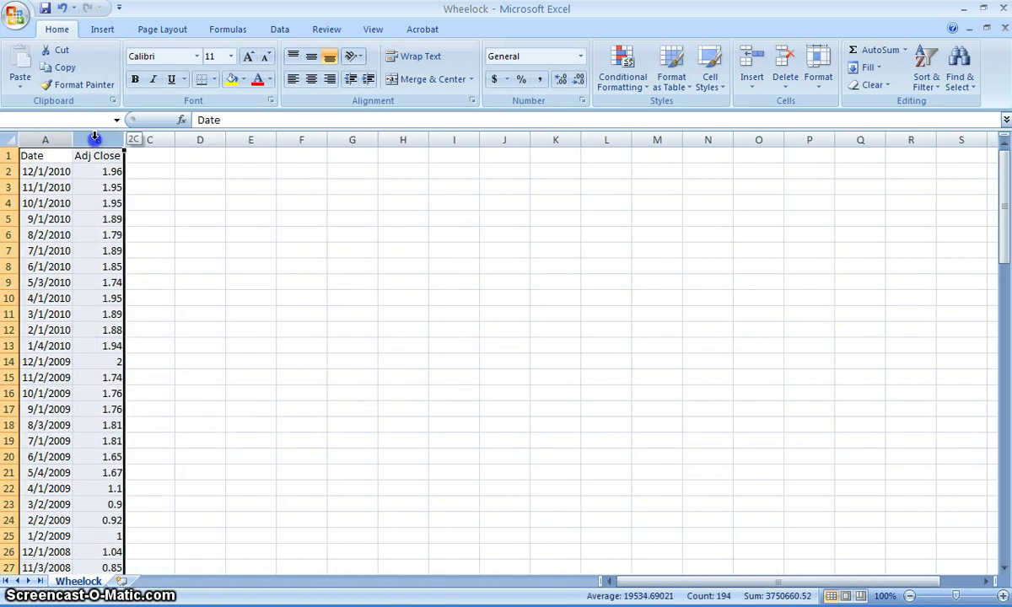
click(97, 155)
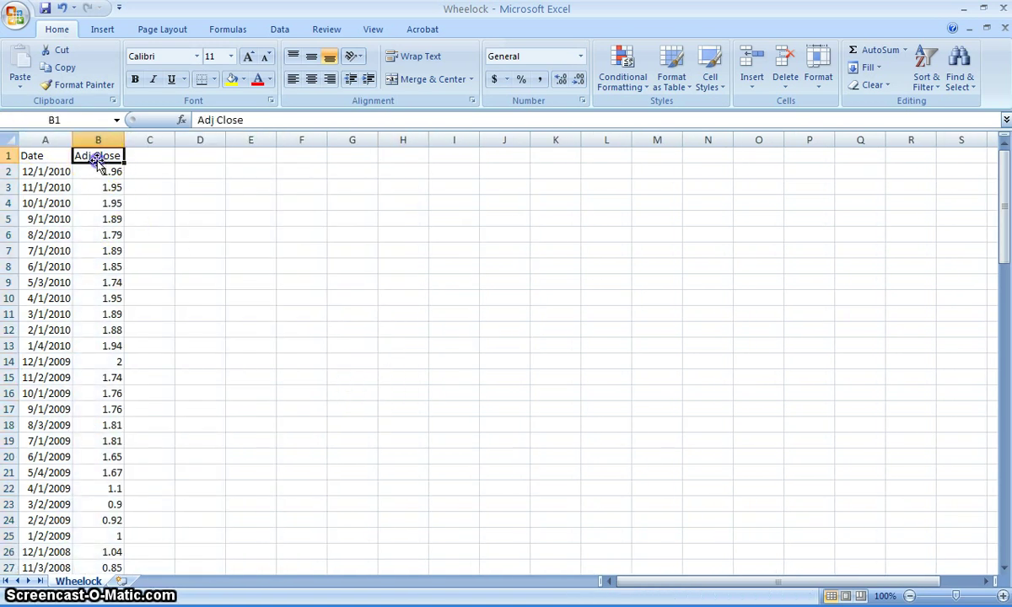
text(Wheelock)
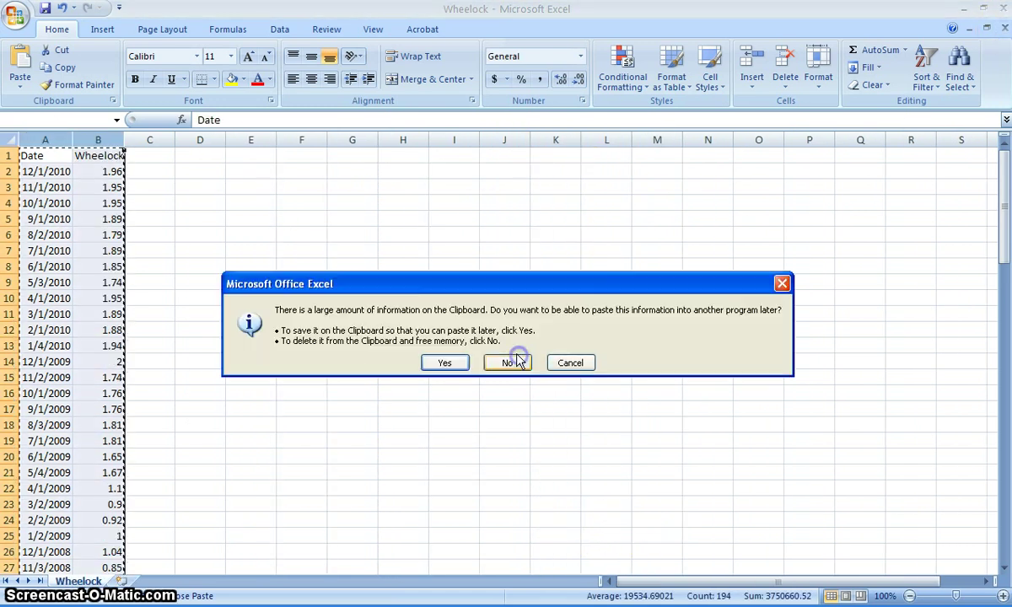
click(507, 363)
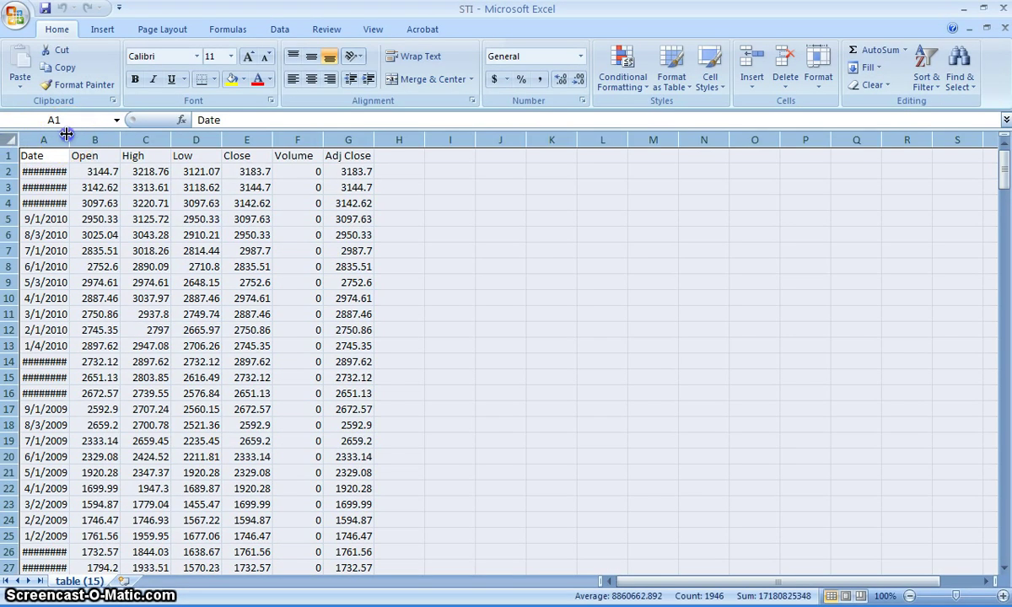
Trim the STI columns, copy the data, and close the STI workbook.
right_click(236, 219)
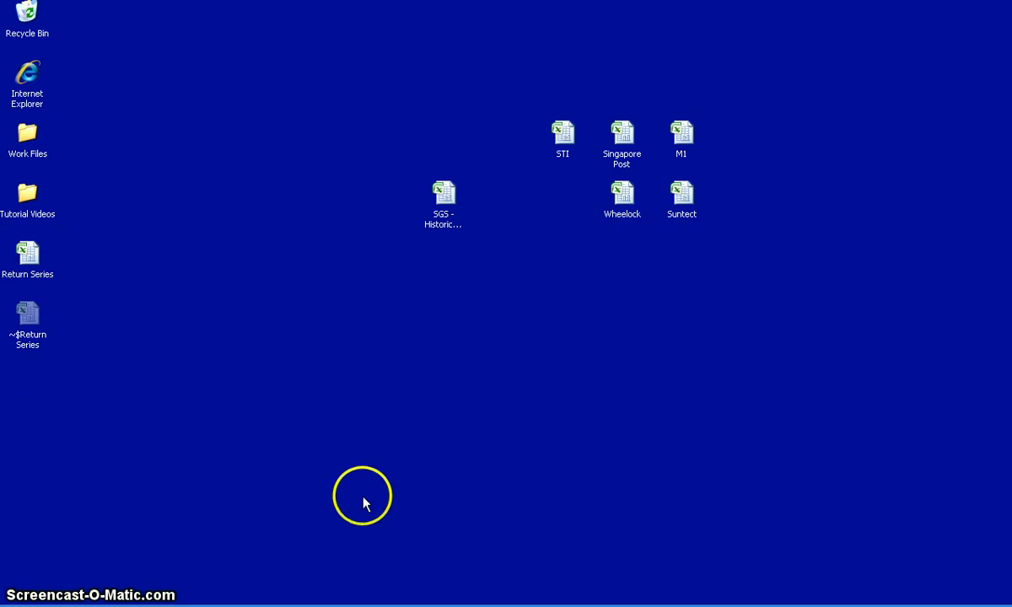
mouse_move(648, 230)
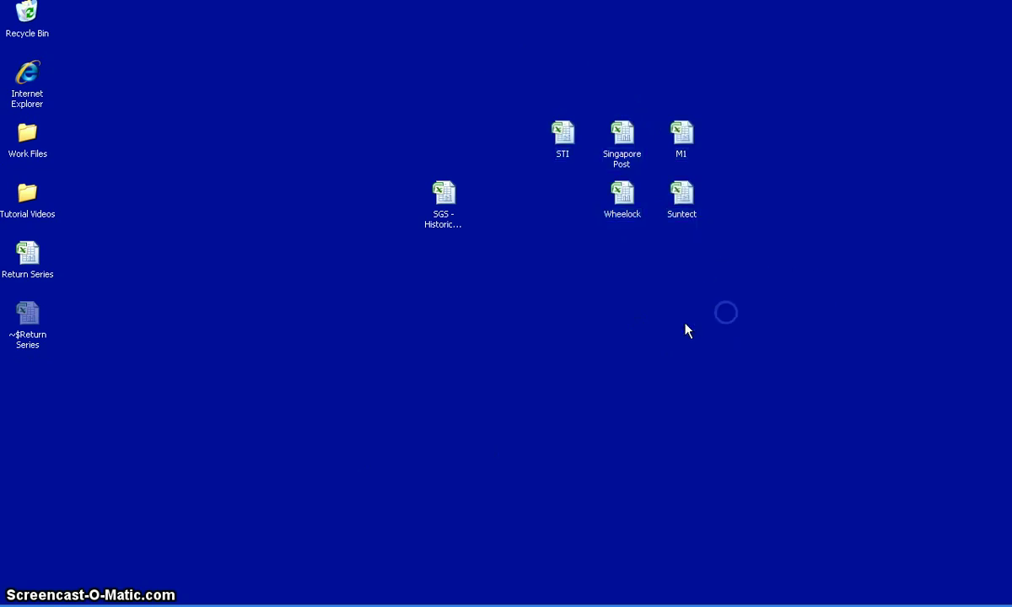
In the browser, go to Yahoo! Singapore Finance and look up Suntec quotes.
double_click(28, 253)
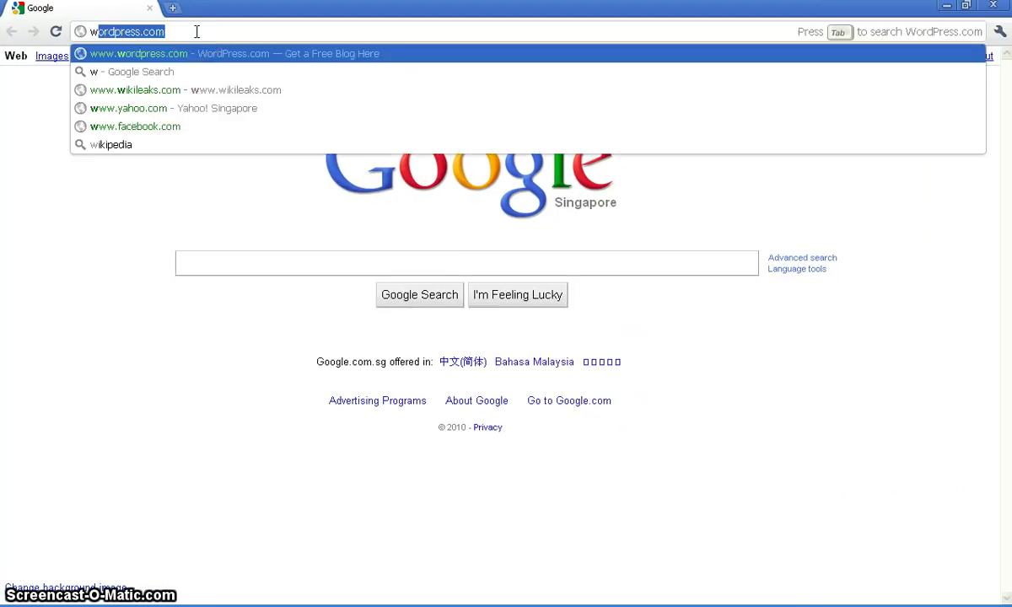
text(www.yahoo.com)
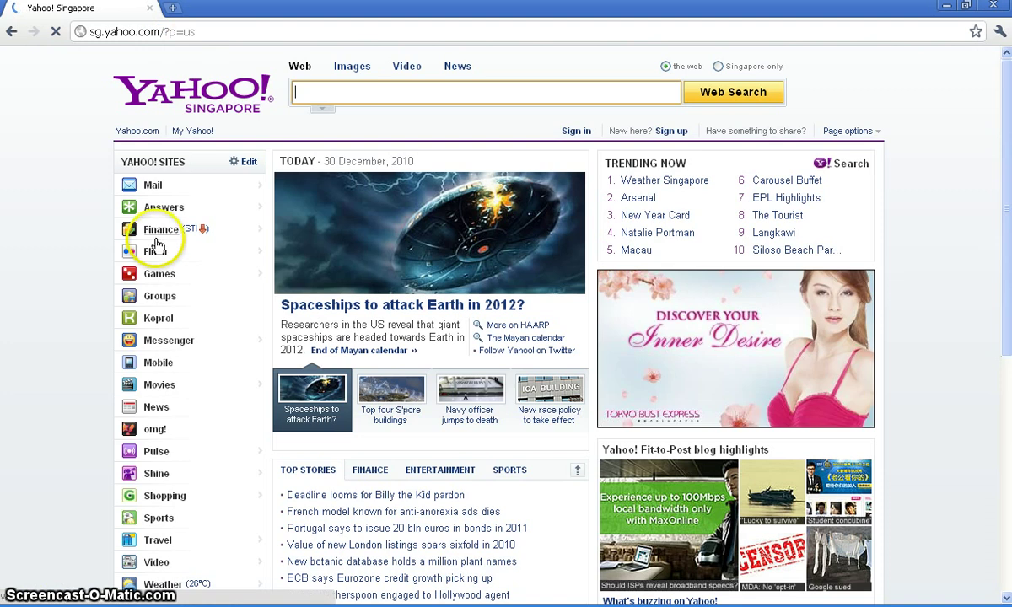
click(159, 230)
text(suntec)
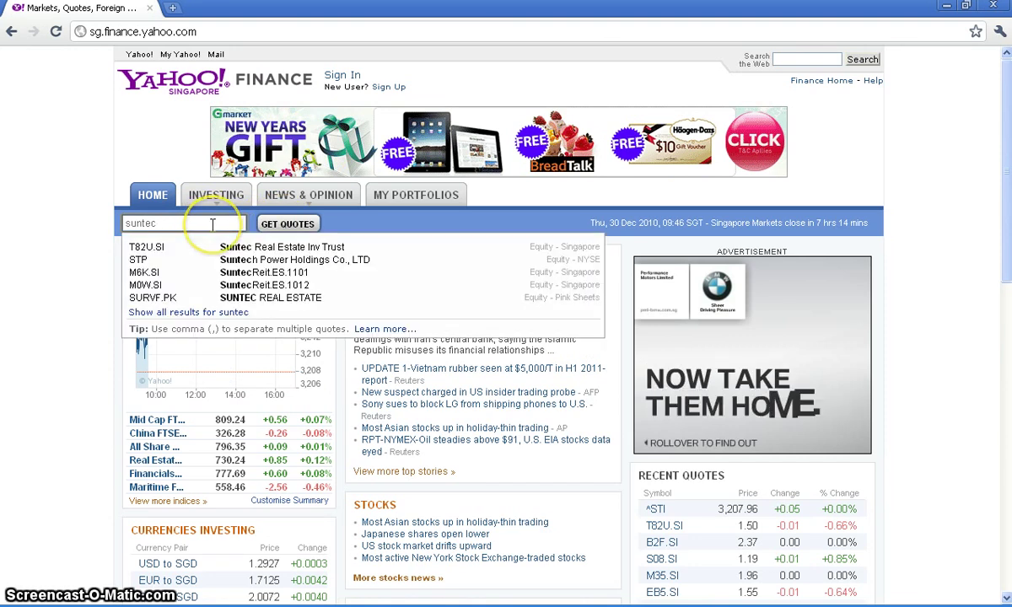
click(152, 246)
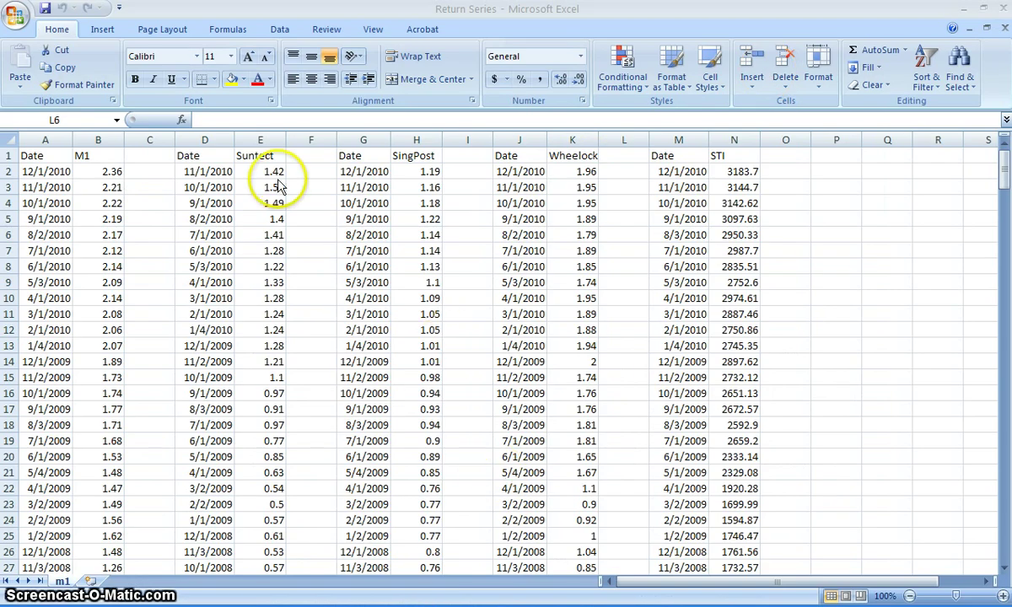
Insert cells at D2:E2 shifting Suntect down, adding a 12/1/2010 entry of 1.5.
right_click(204, 172)
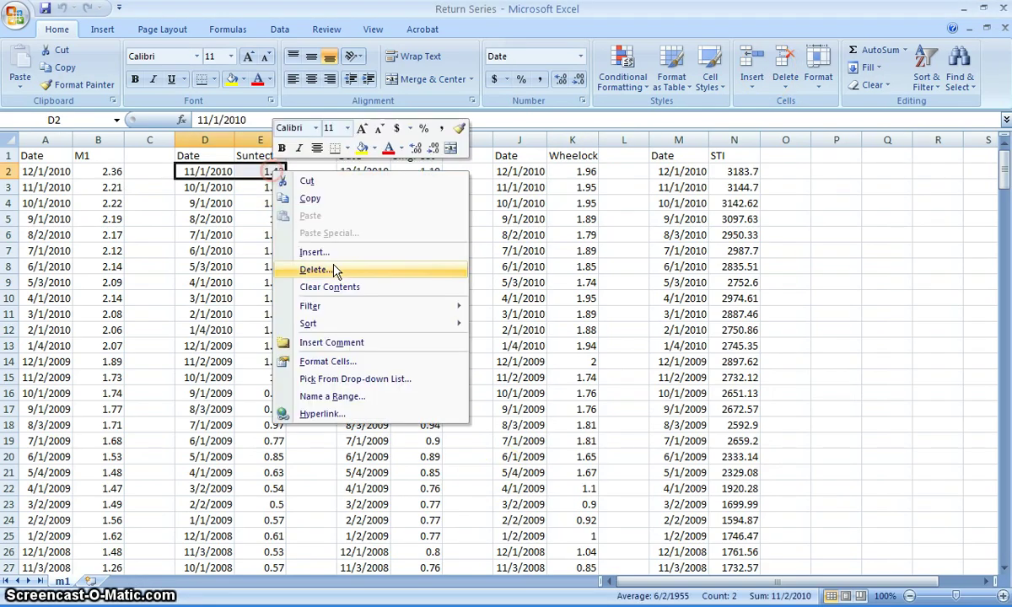
click(314, 251)
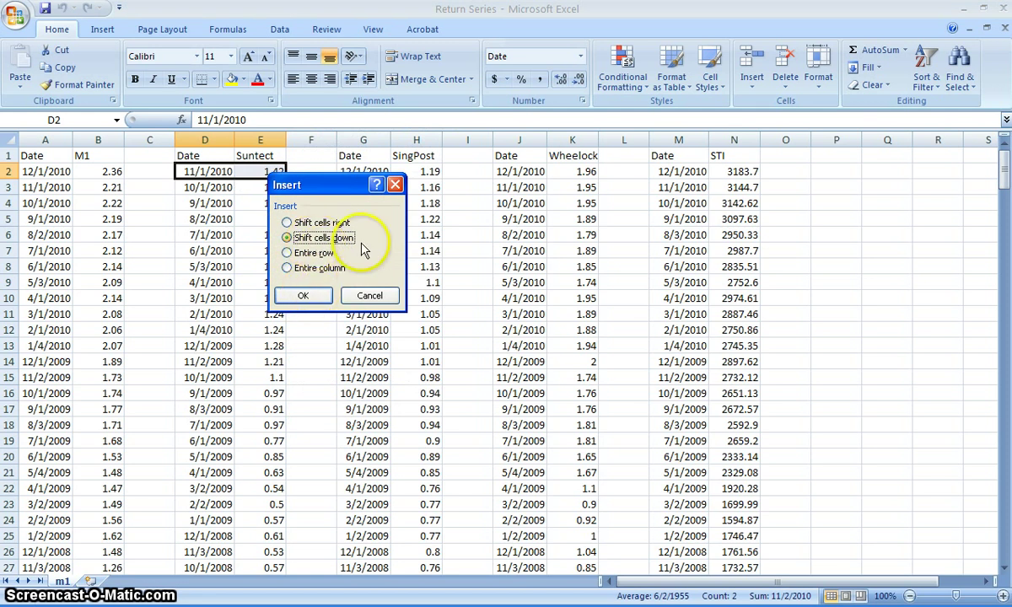
click(303, 295)
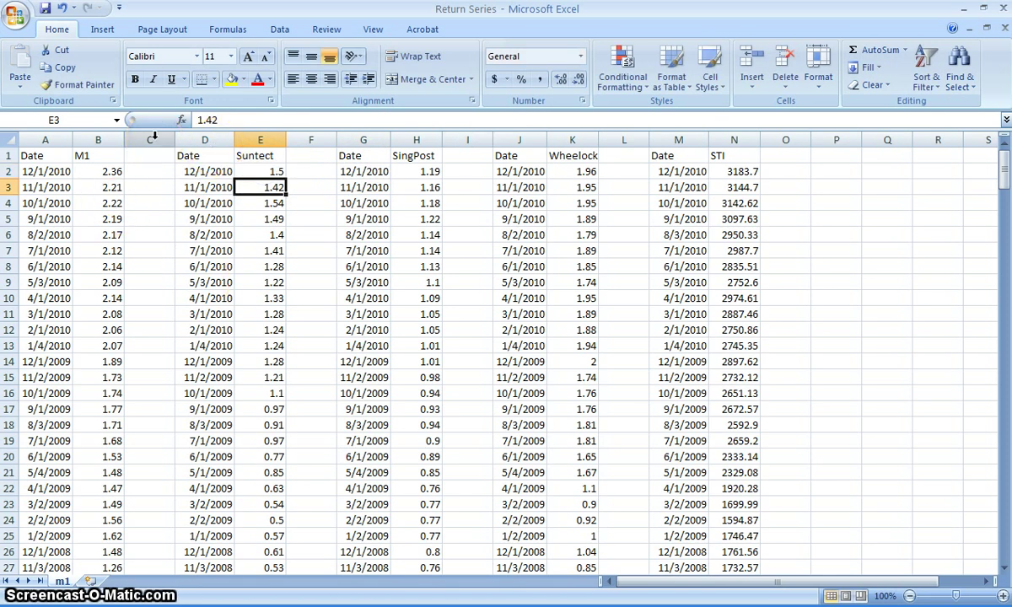
click(45, 171)
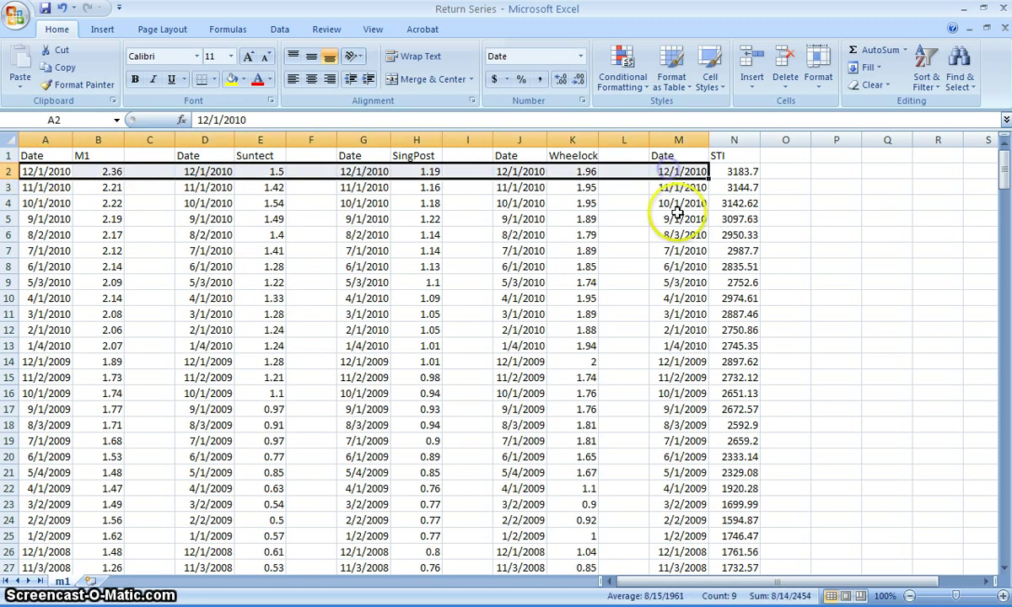
Compare the December 2004 and January 2005 dates across M1, Suntect, SingPost and STI.
click(46, 186)
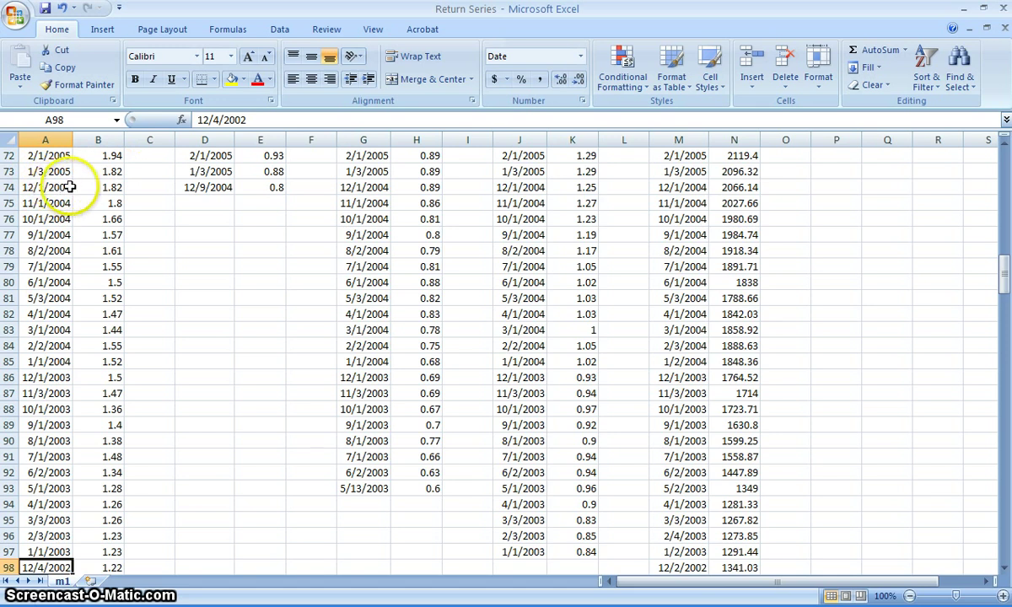
click(46, 187)
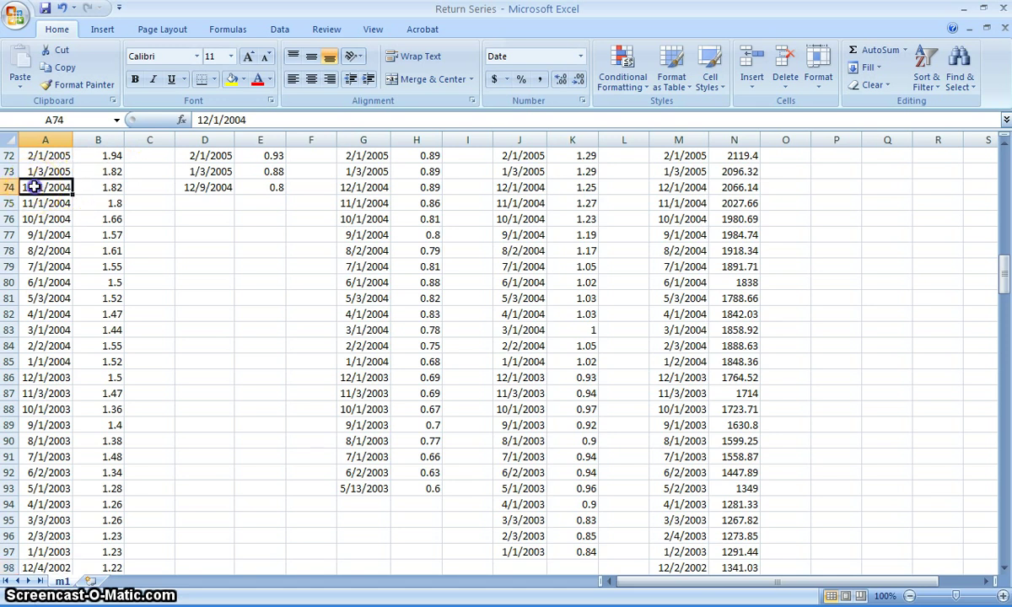
click(45, 189)
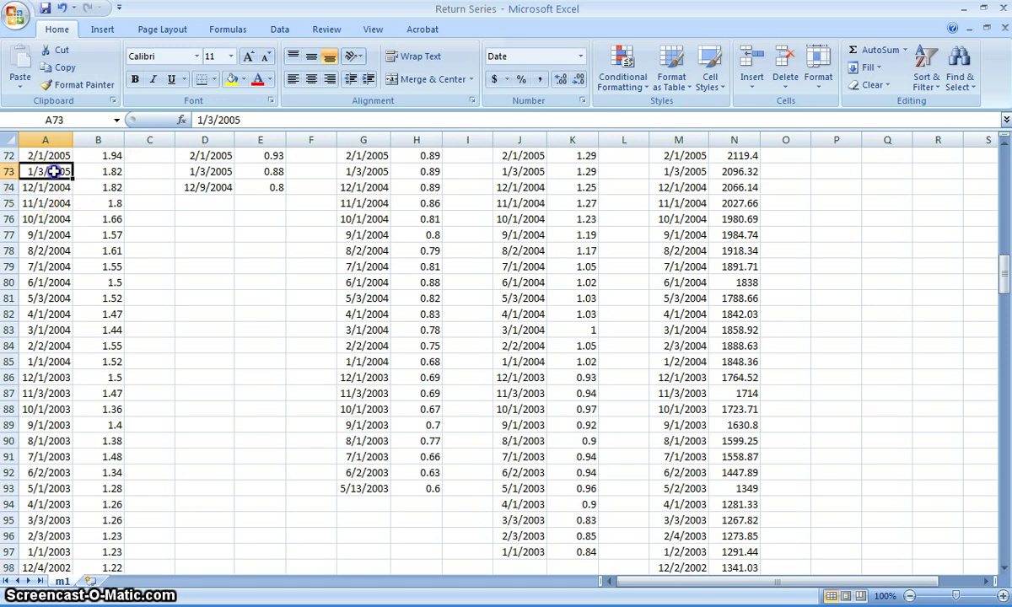
click(204, 172)
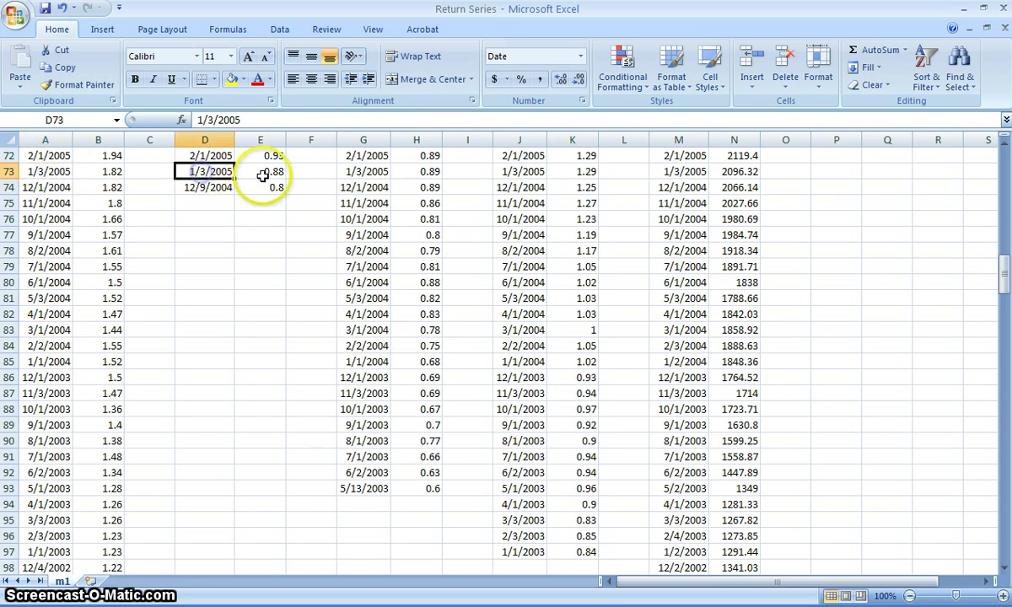
click(363, 172)
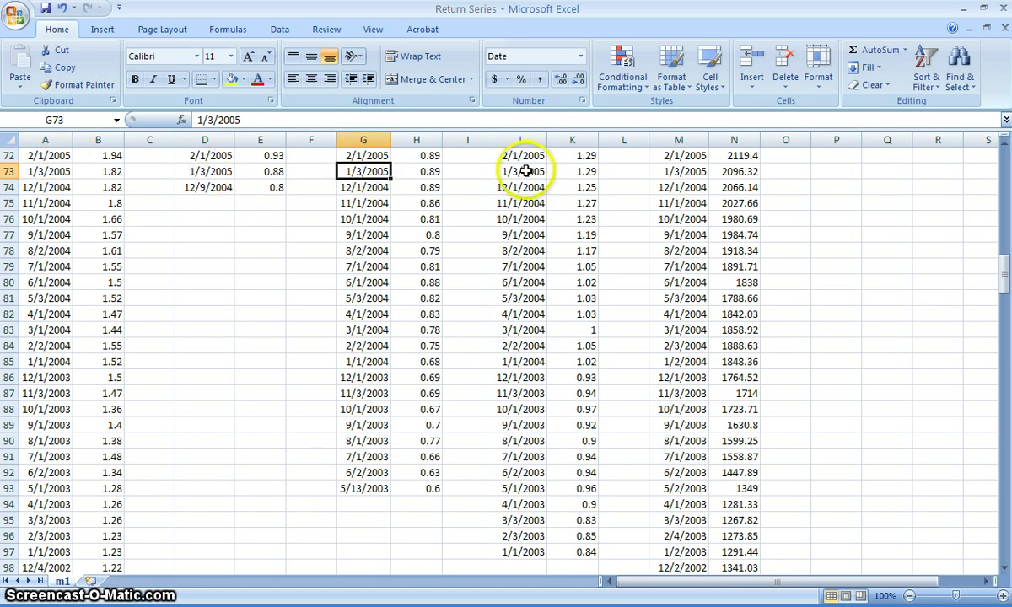
click(678, 172)
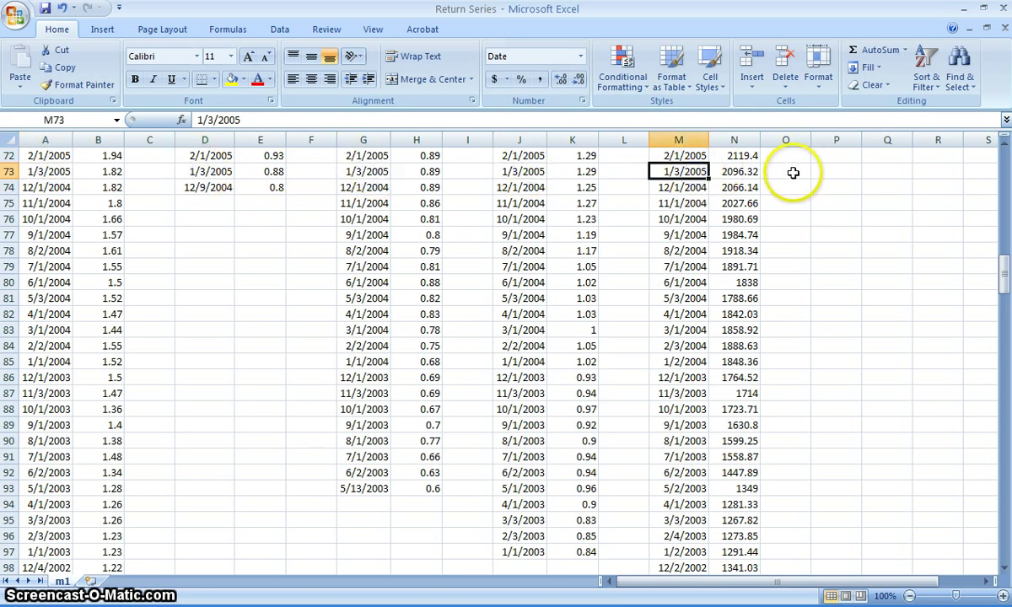
Select the rows below the last Suntect date for removal.
click(46, 203)
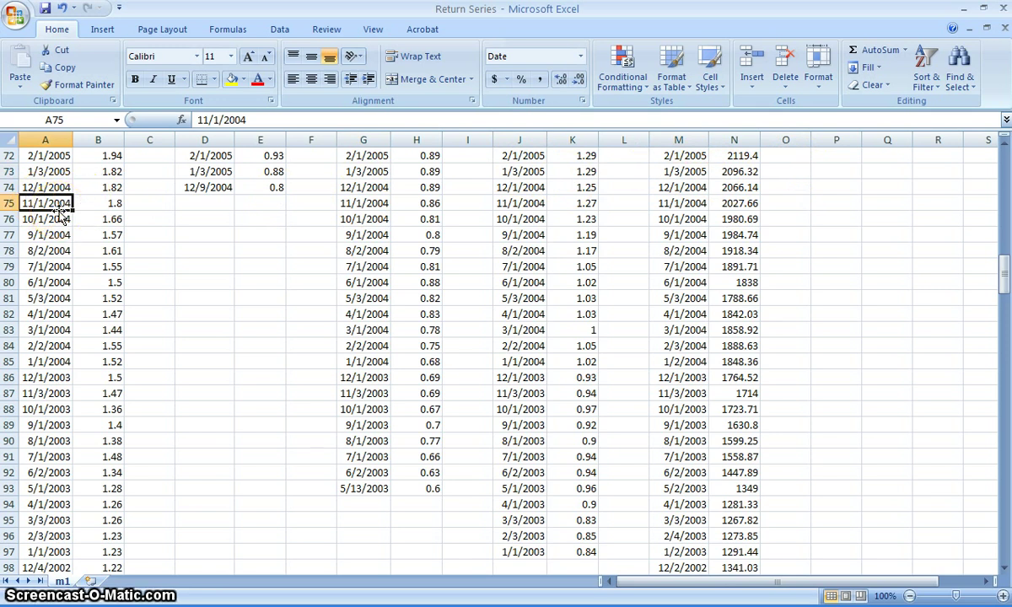
scroll(down, 3)
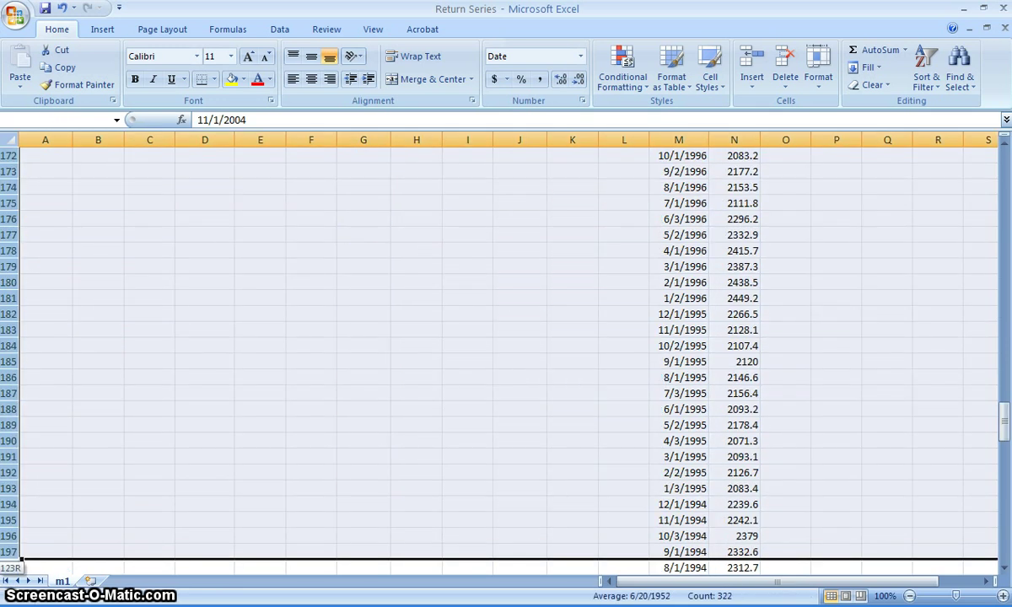
scroll(down, 3)
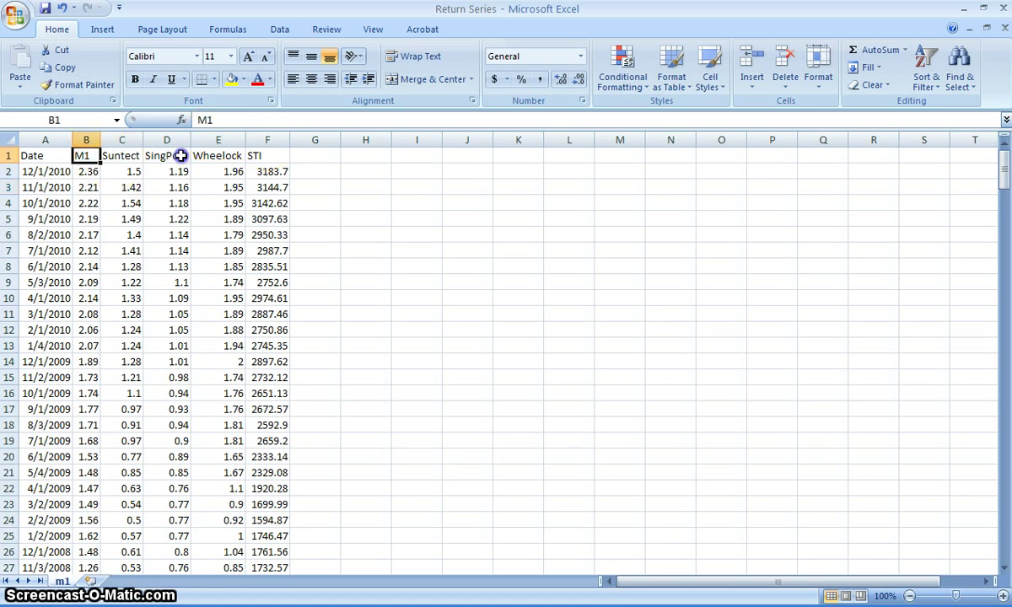
Format the series values B2:F as Number with 2 decimals and a 1000 separator.
click(314, 219)
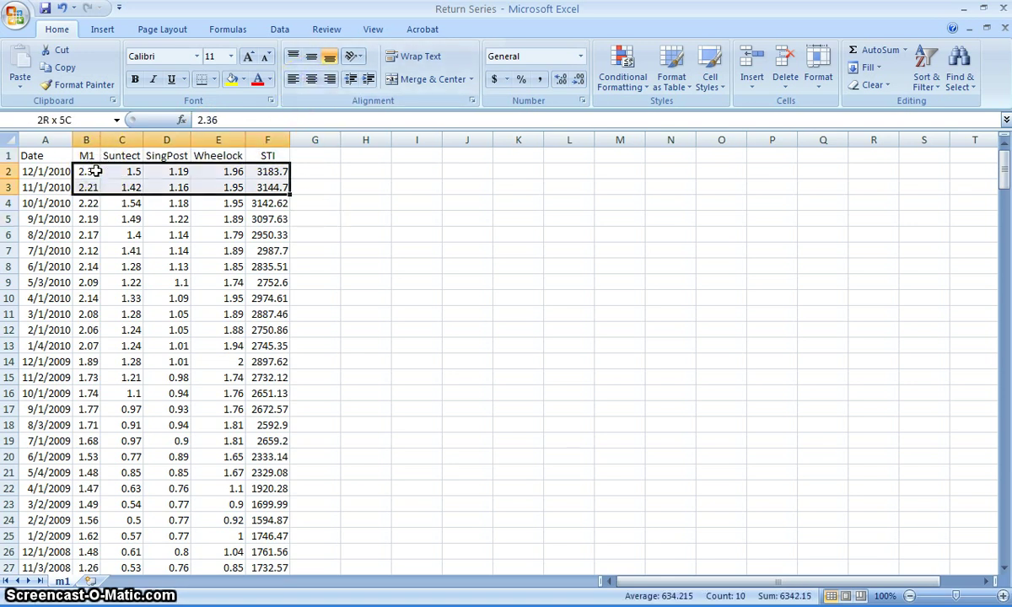
right_click(210, 251)
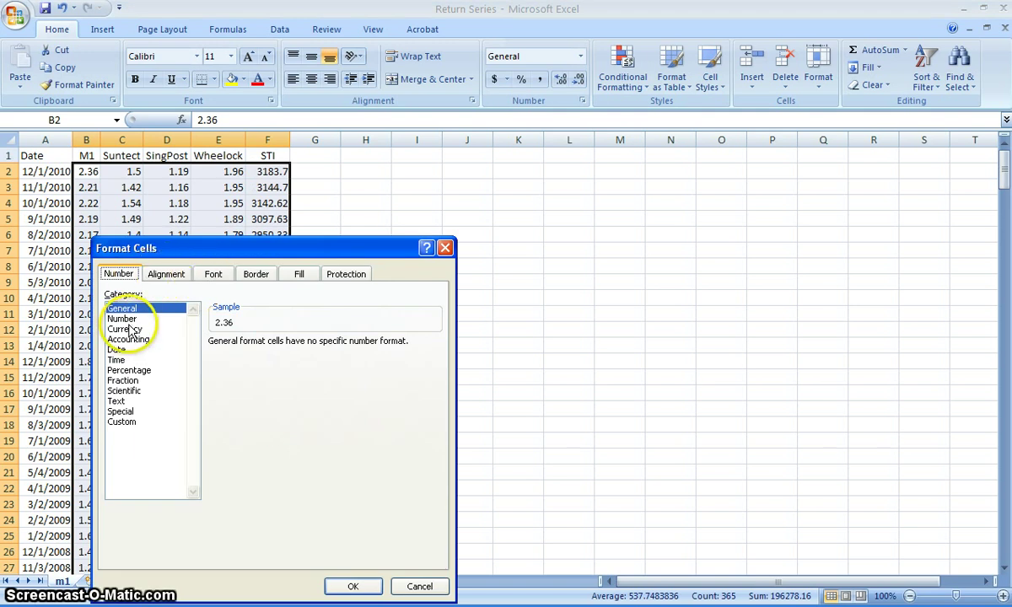
click(122, 318)
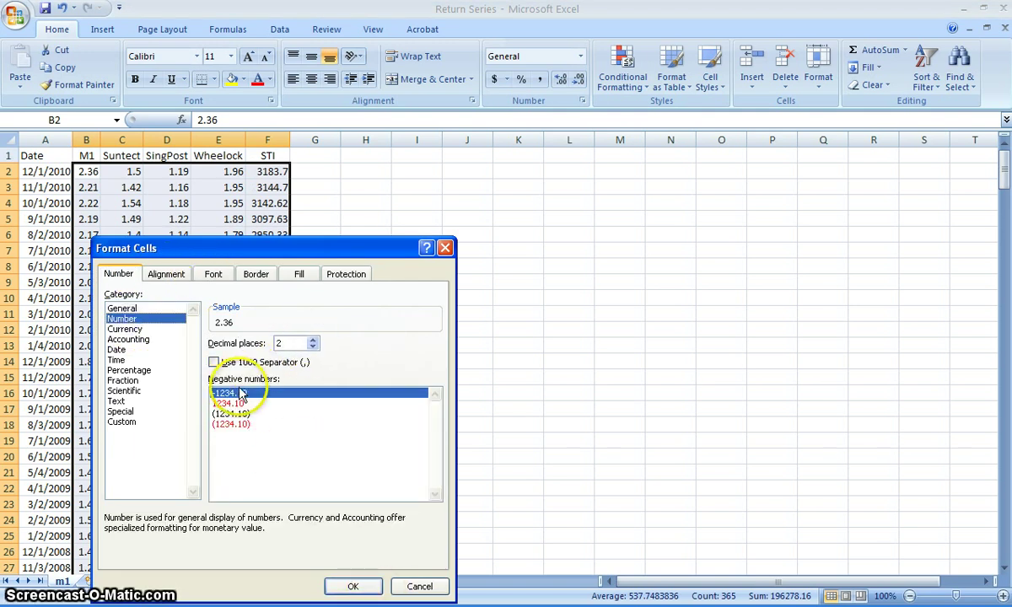
click(214, 361)
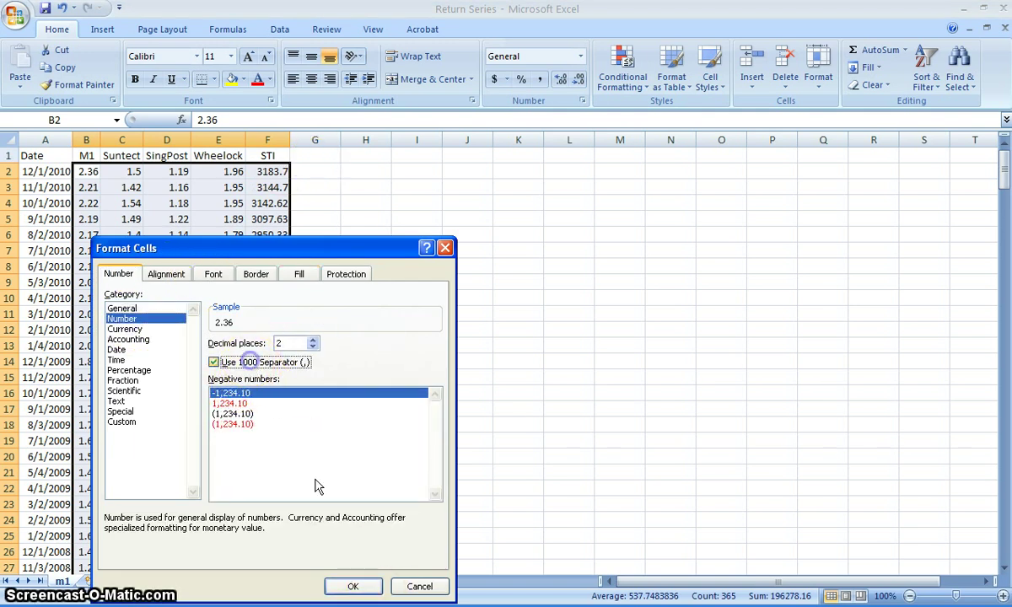
click(355, 586)
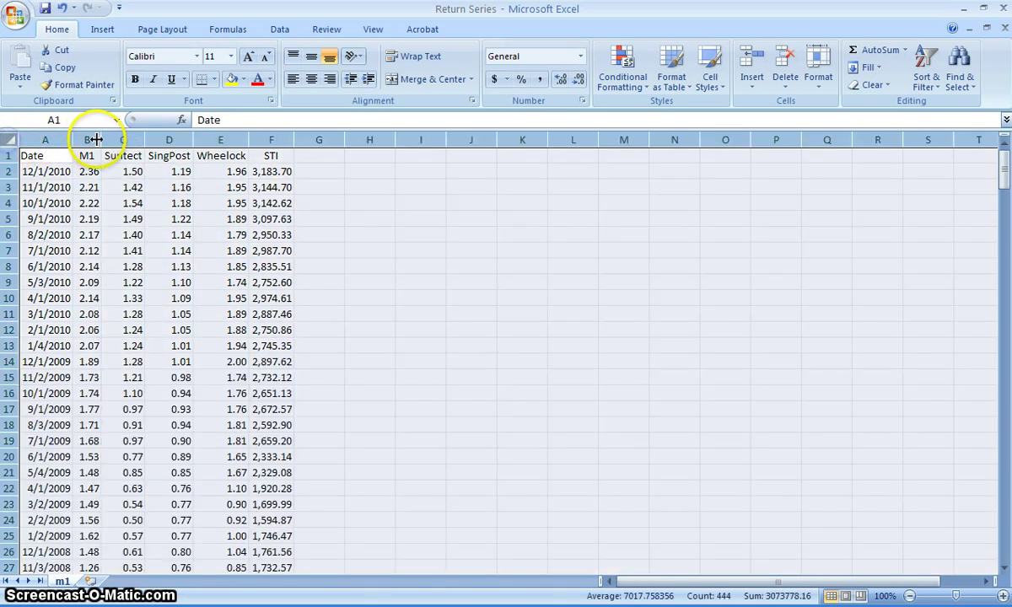
AutoFit the Return Series column widths and centre the M1 through STI headings in B1:F1.
click(372, 29)
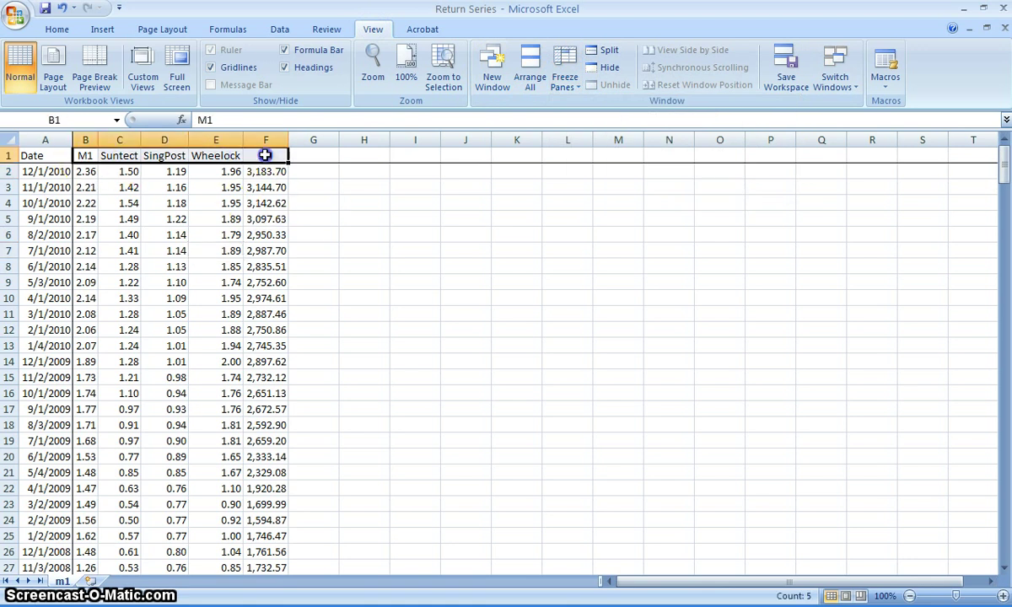
click(56, 28)
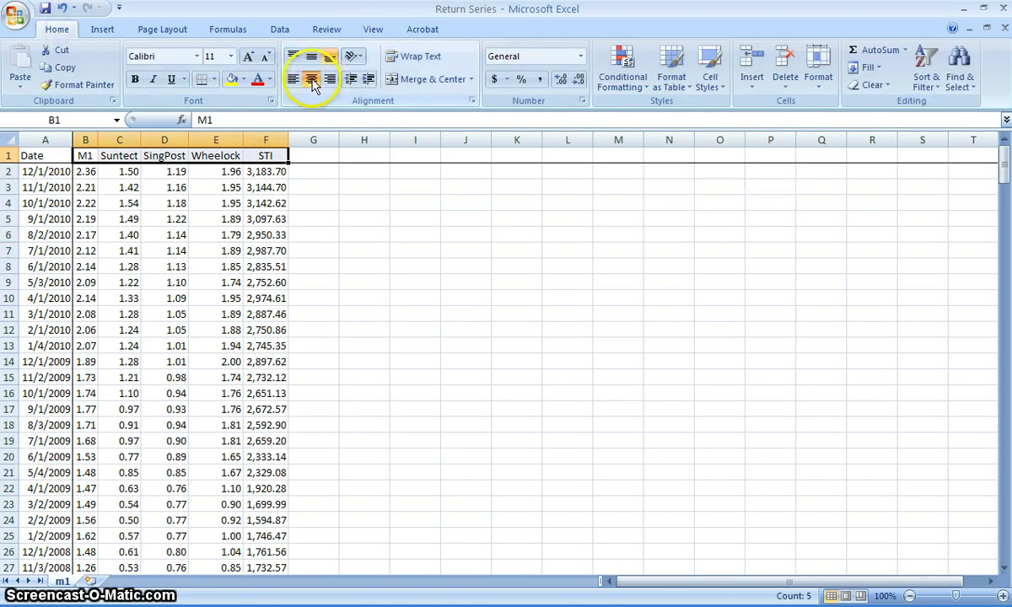
click(303, 203)
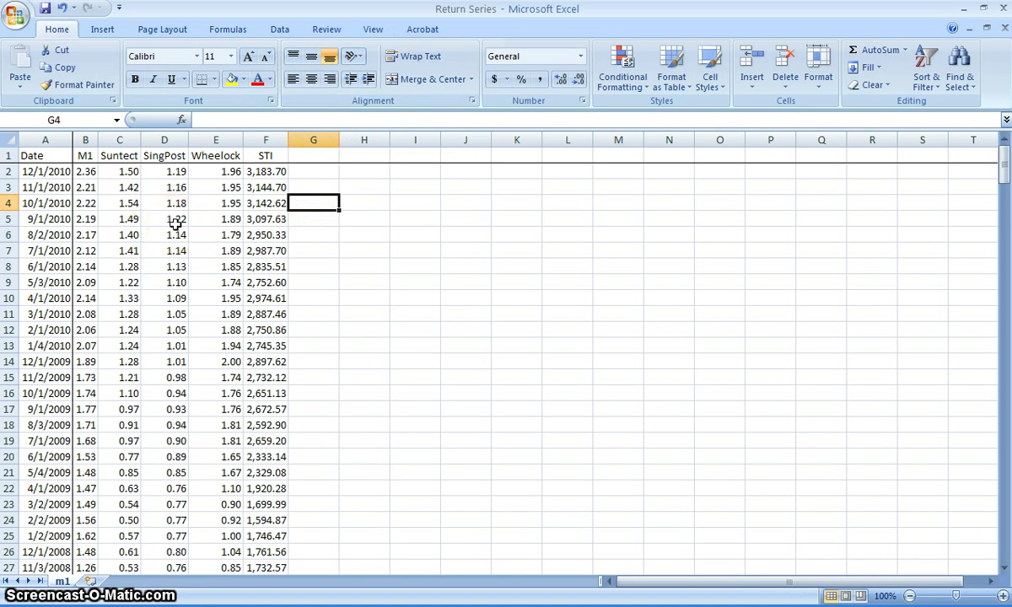
mouse_move(176, 221)
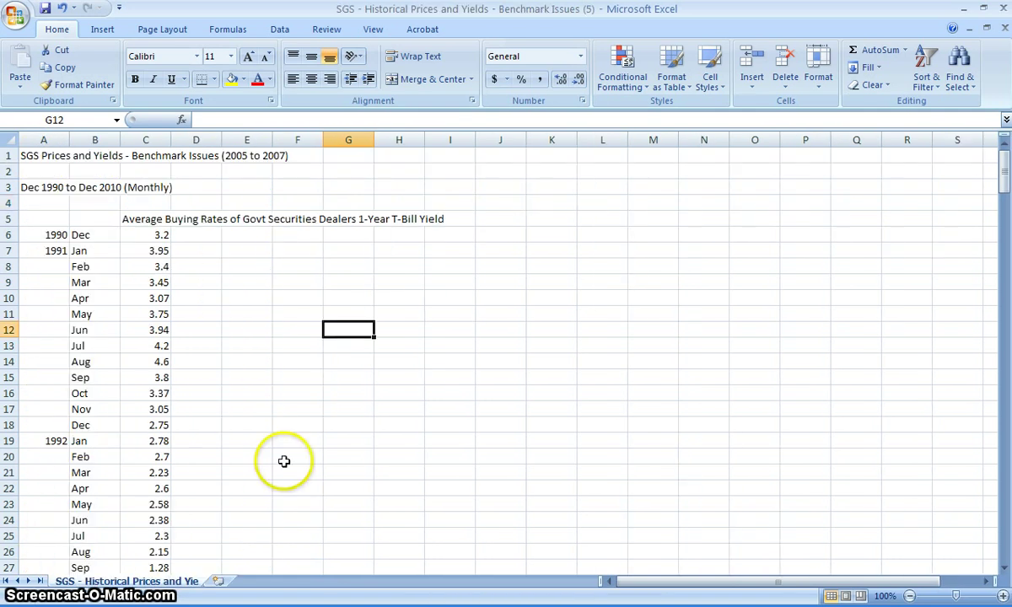
mouse_move(121, 474)
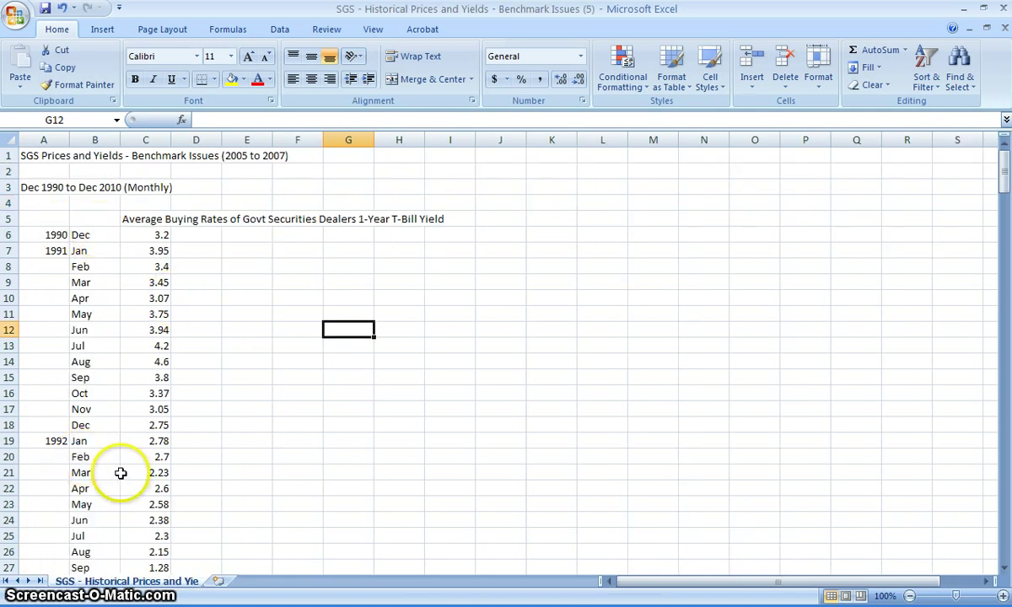
mouse_move(111, 459)
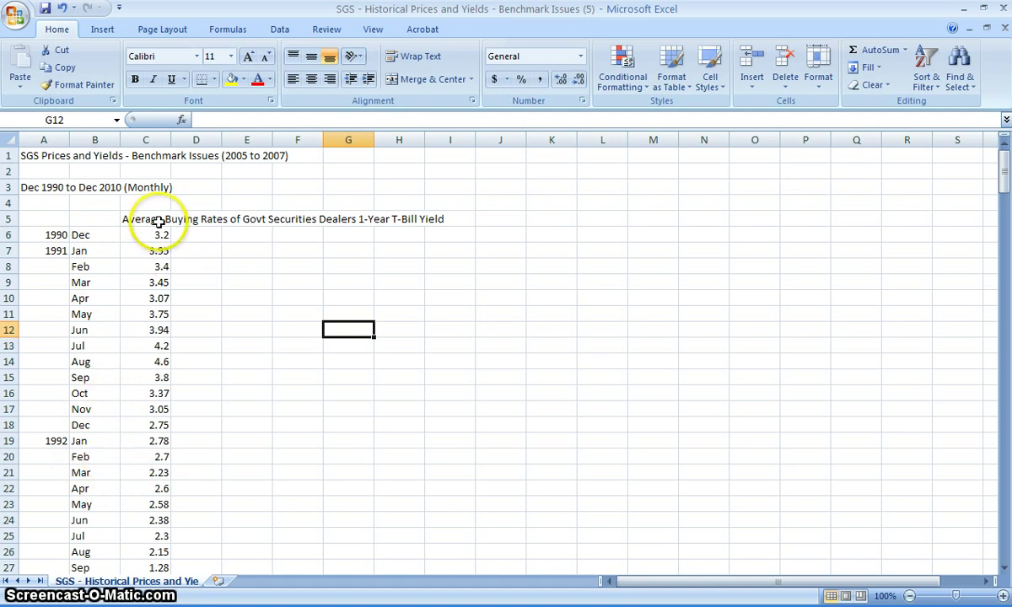
Retype the long T-Bill yield heading in C5 as '1-Year T-Bill Yield'.
click(145, 218)
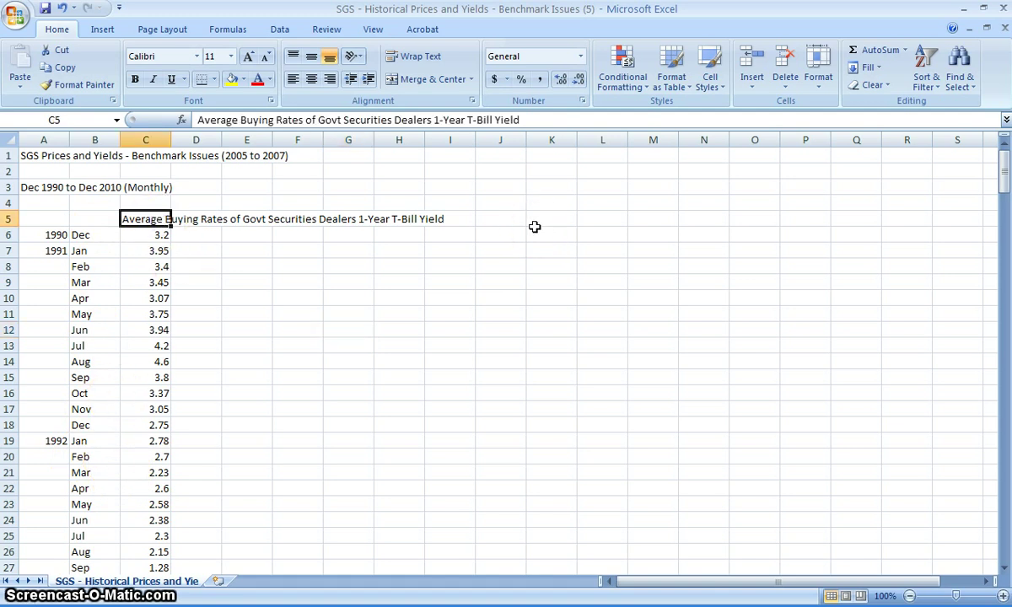
double_click(145, 219)
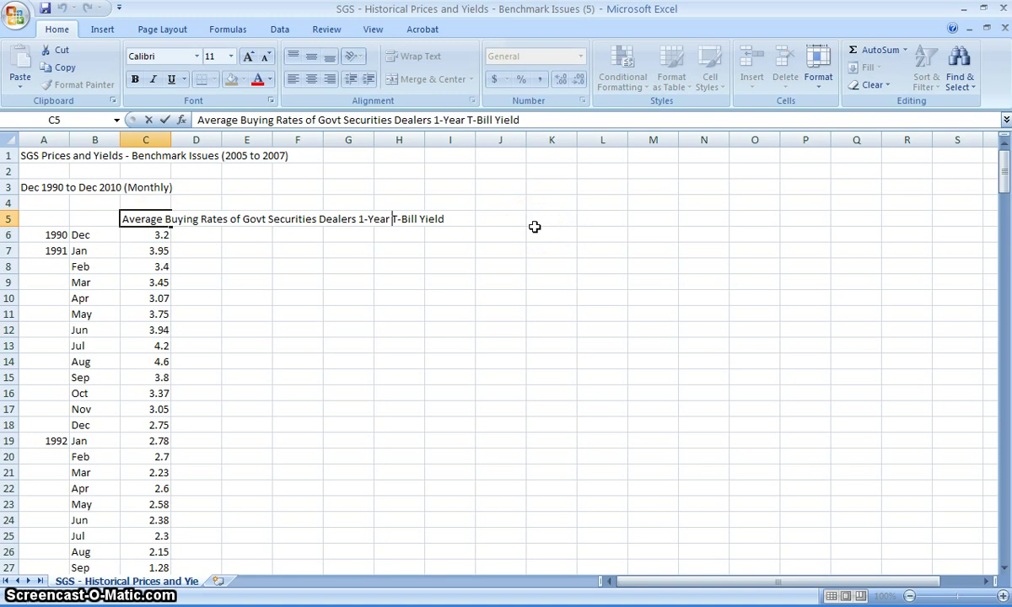
text(1-Year T-Bill Yield)
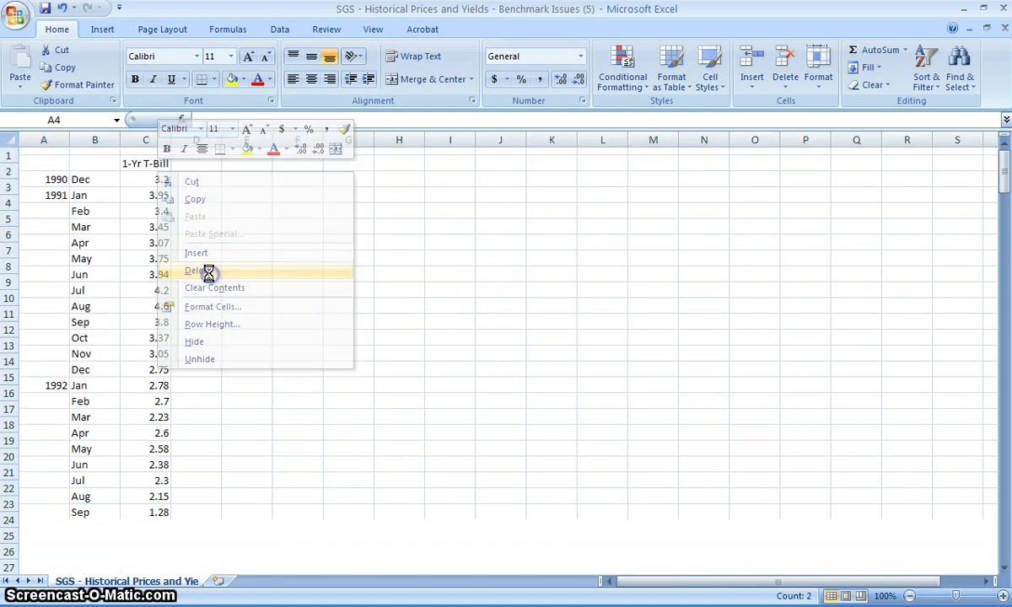
Fill the year 1991 down column A into its month rows.
click(195, 270)
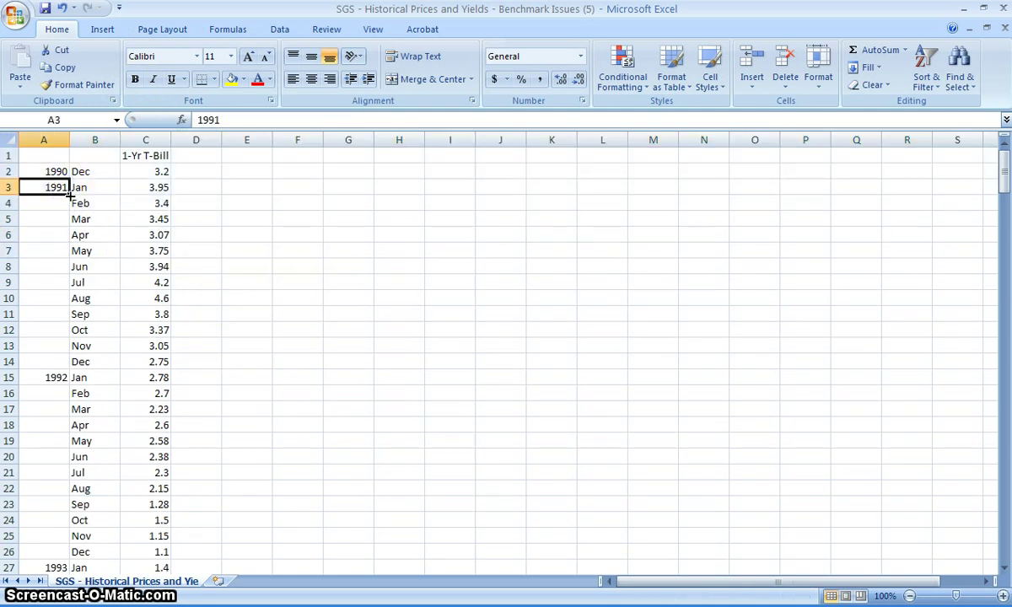
drag(69, 194, 69, 377)
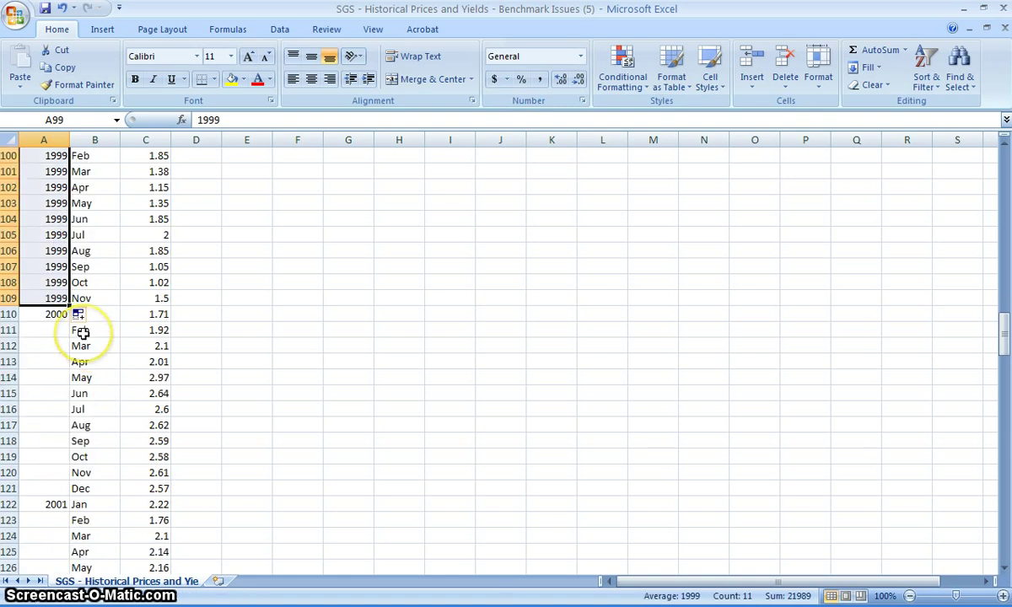
click(162, 29)
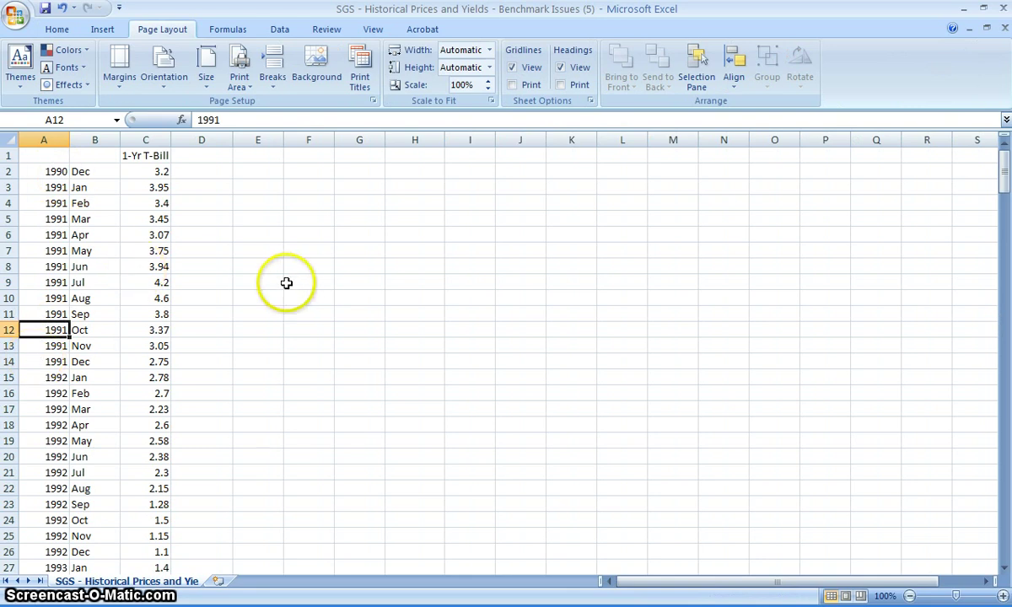
mouse_move(288, 305)
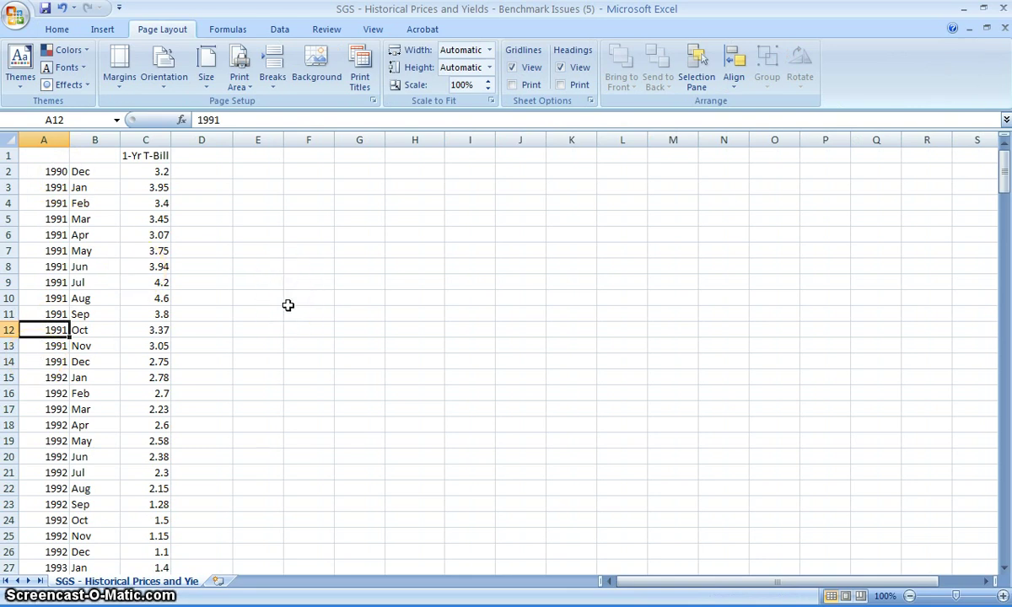
mouse_move(258, 204)
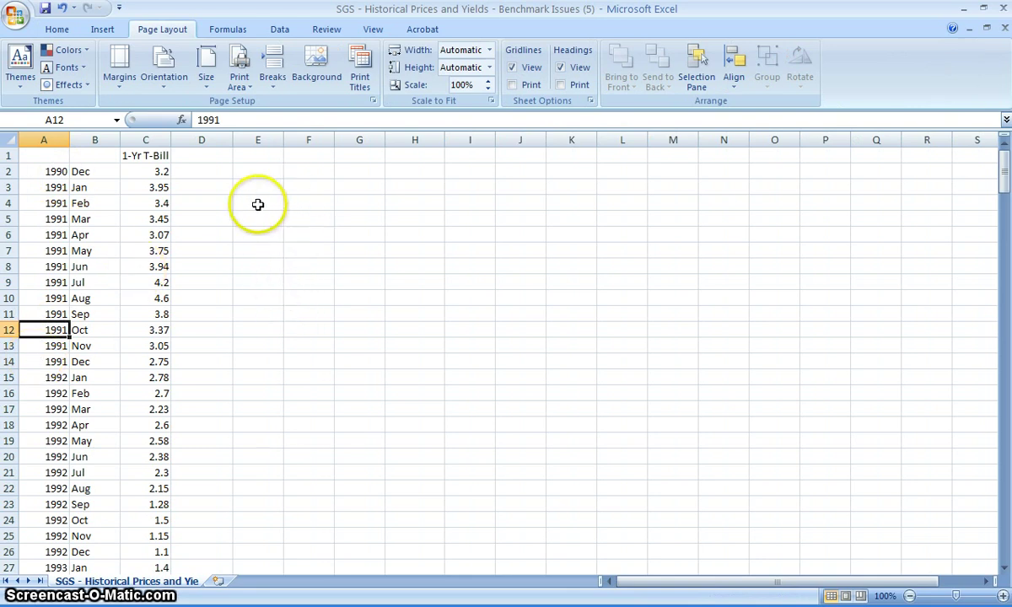
mouse_move(159, 241)
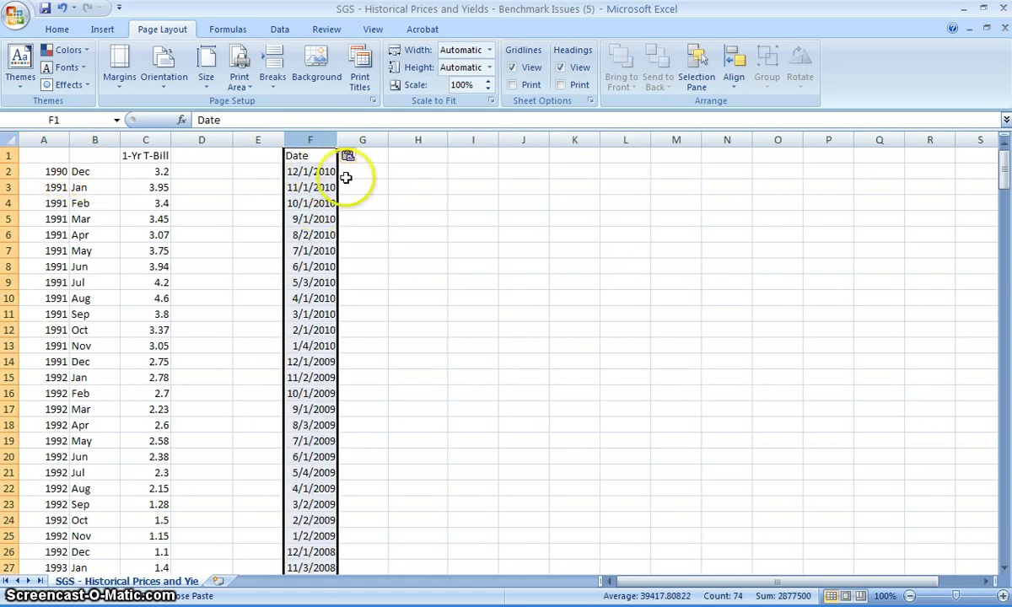
Select F2, the first date in the pasted Date column.
click(310, 171)
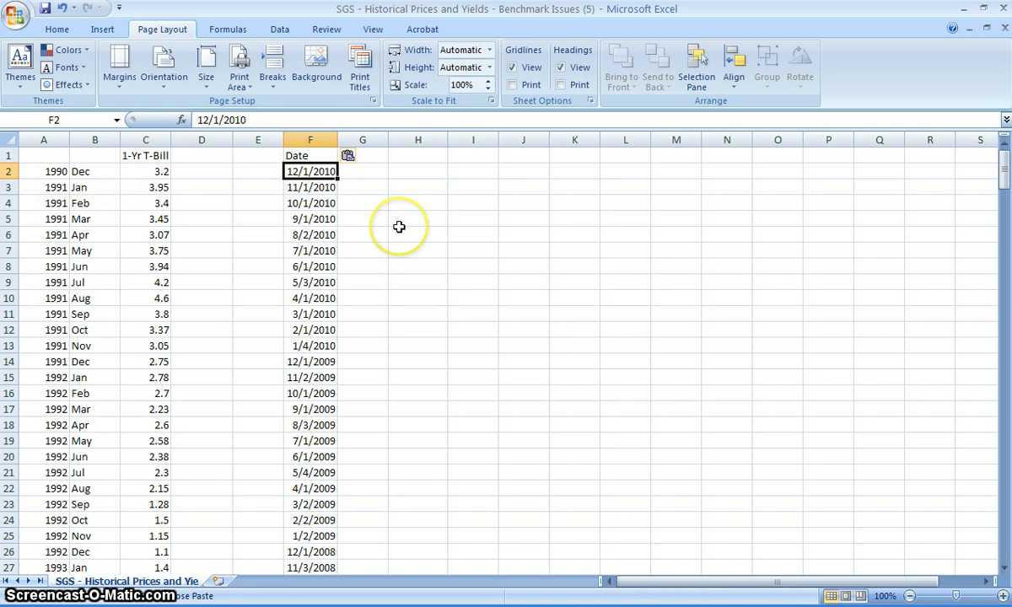
click(57, 29)
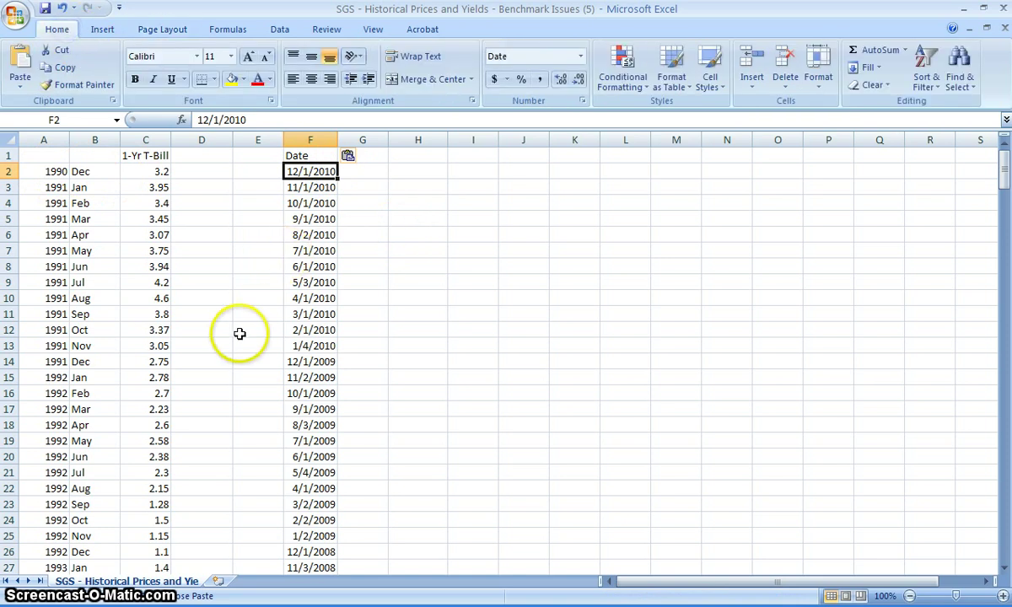
mouse_move(366, 333)
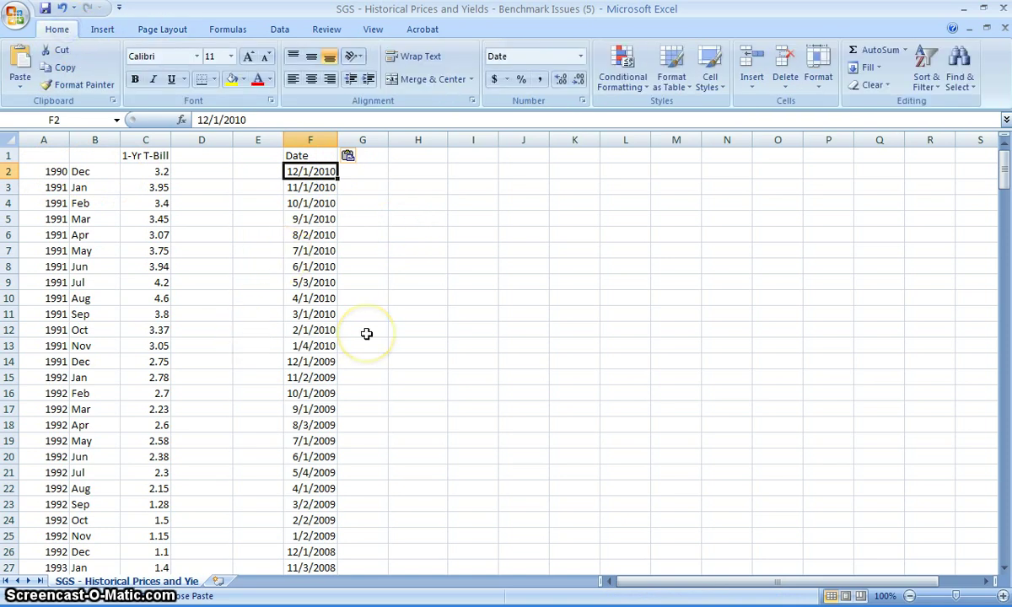
mouse_move(915, 76)
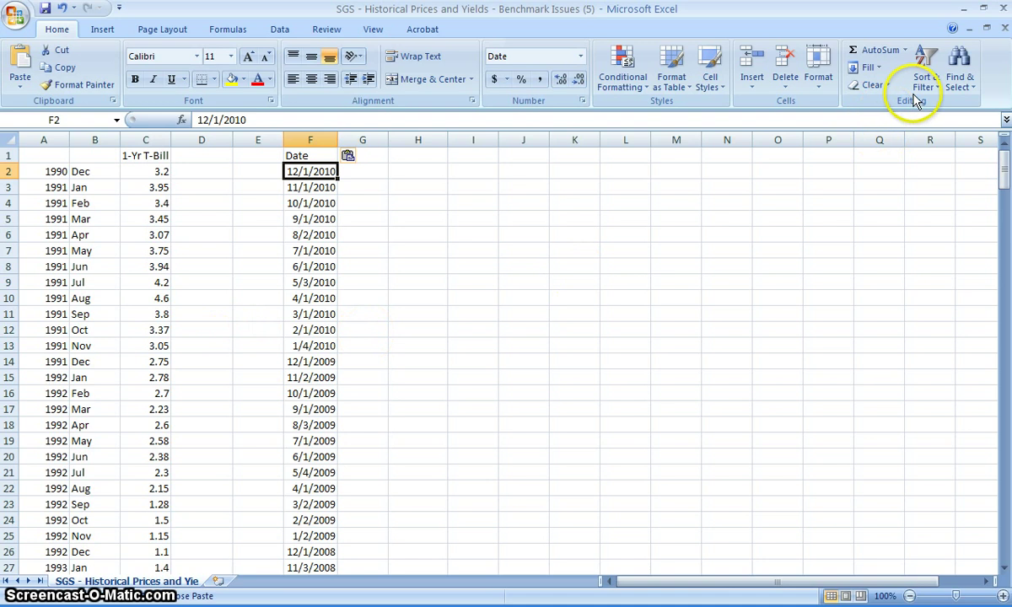
mouse_move(356, 266)
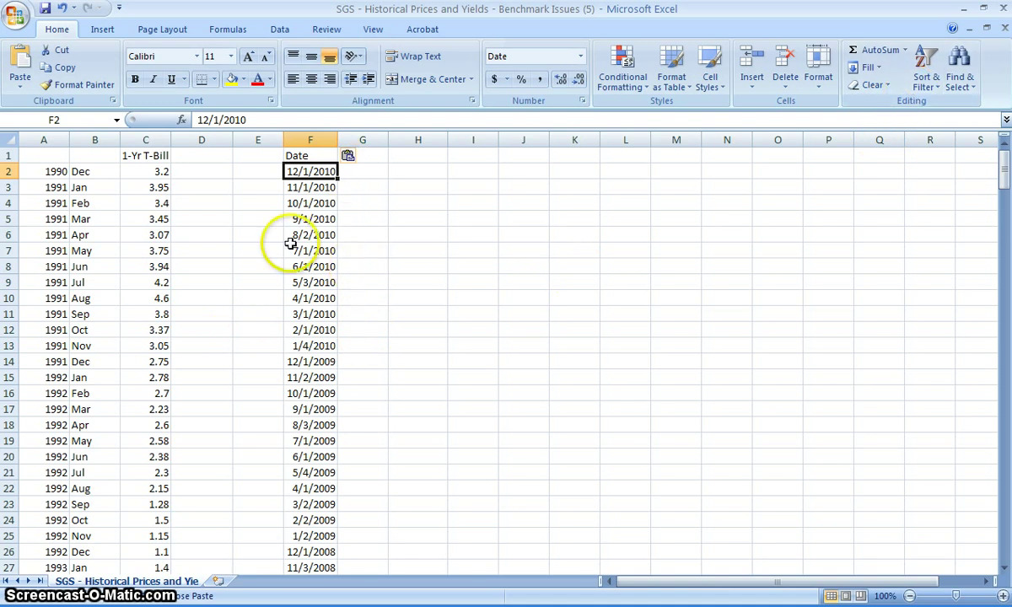
Sort column F dates oldest to newest and delete pre-Dec-2004 yield rows, shifting cells up.
click(930, 66)
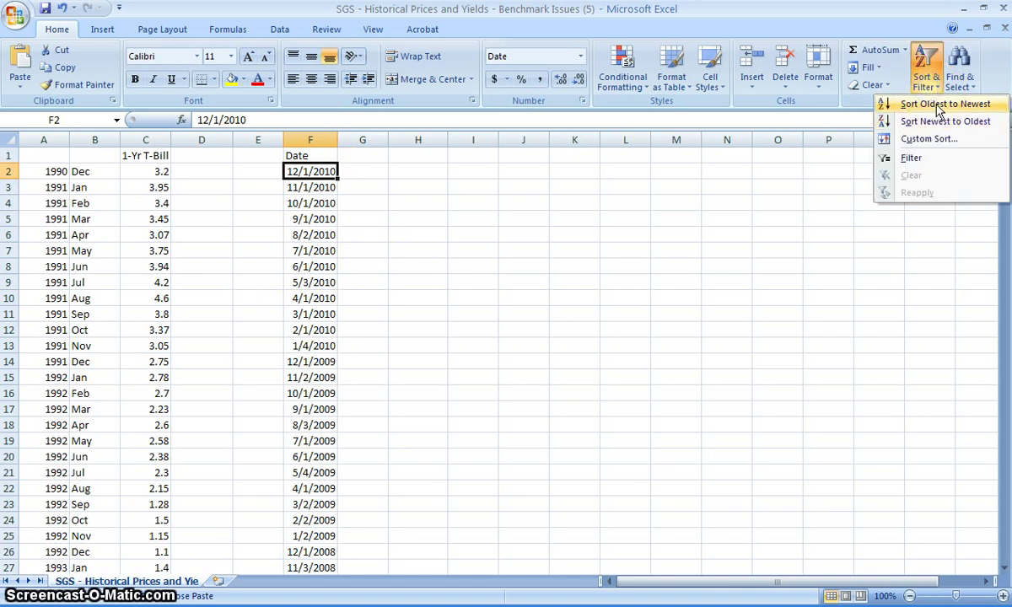
mouse_move(941, 124)
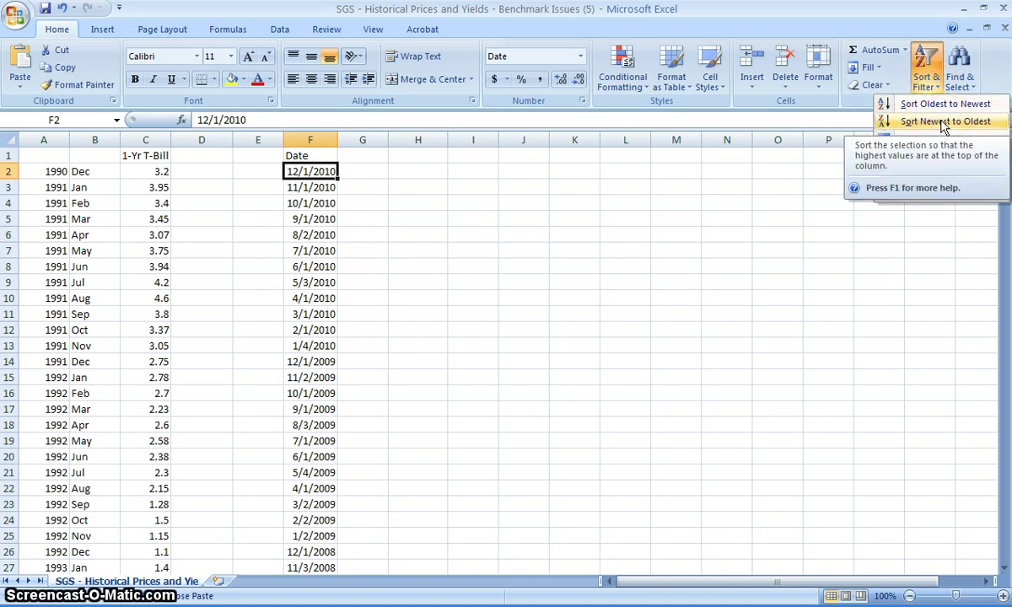
mouse_move(943, 104)
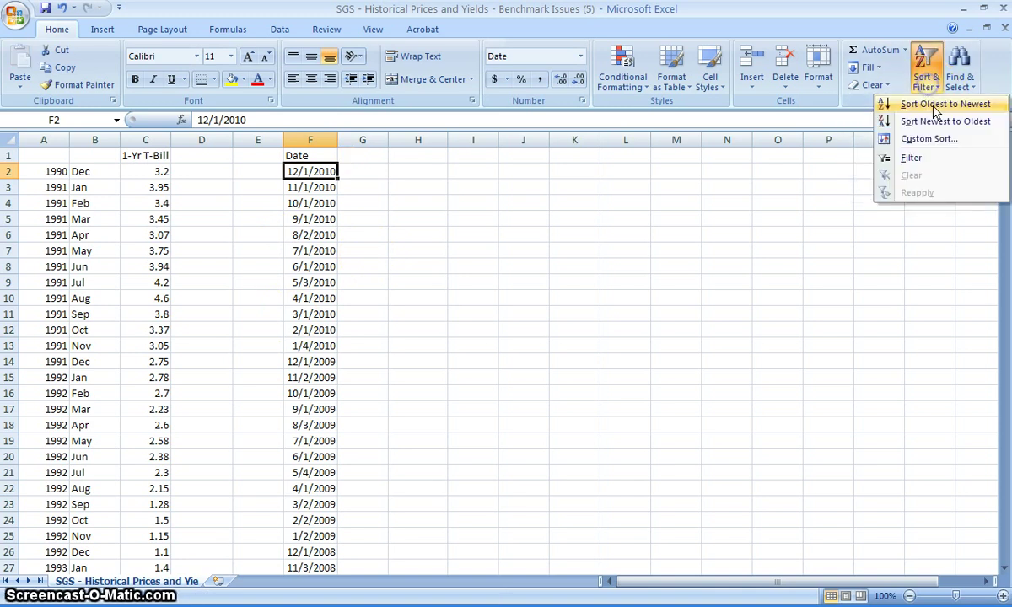
click(929, 104)
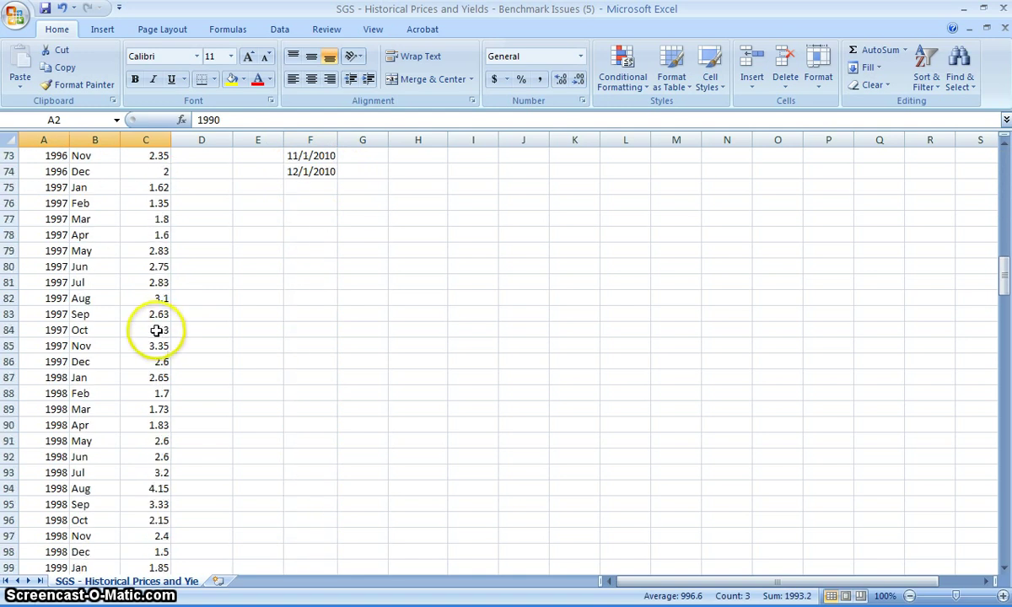
scroll(down, 3)
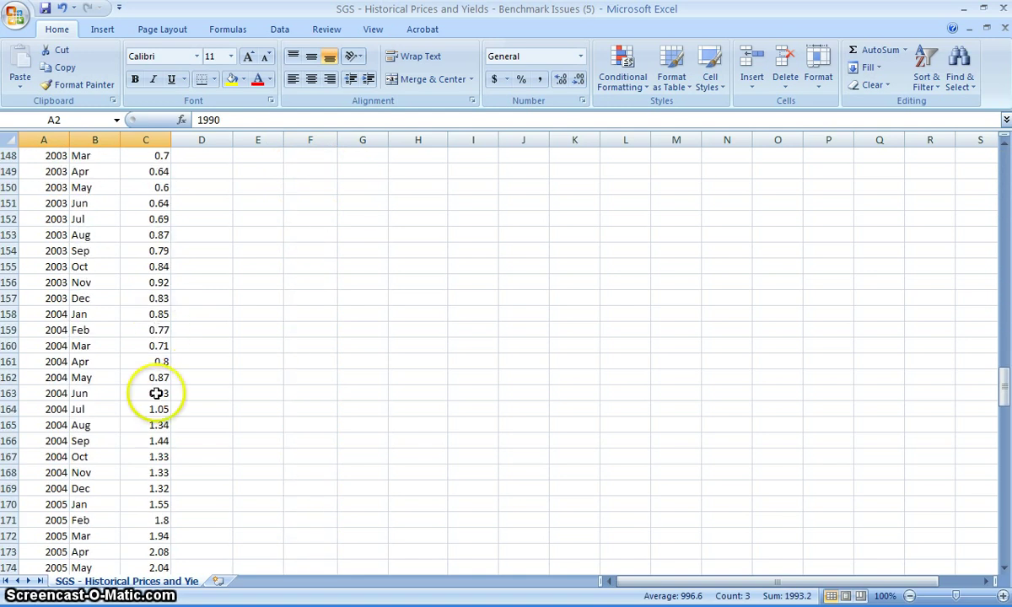
right_click(155, 394)
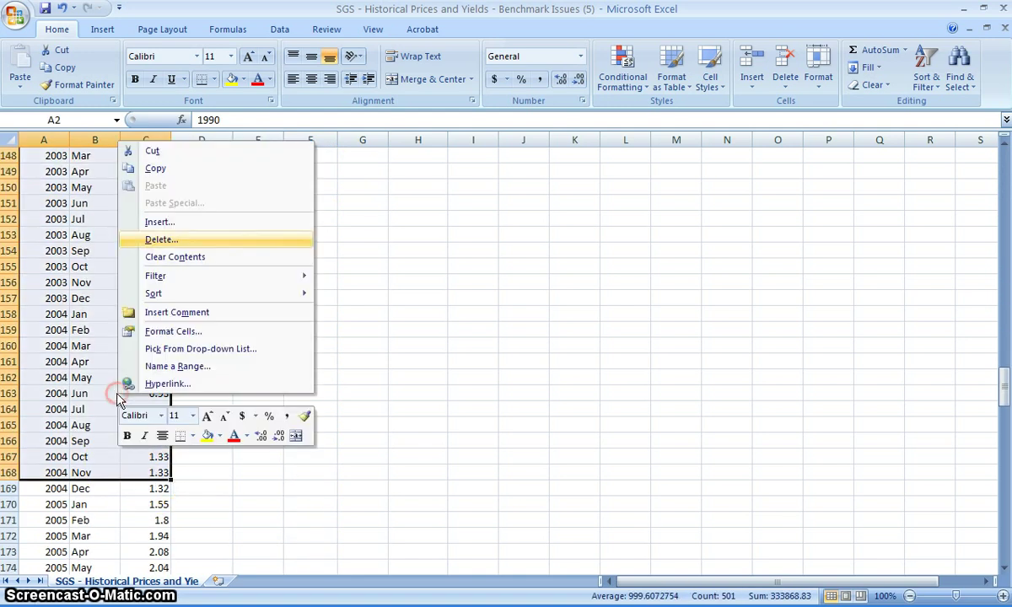
click(161, 239)
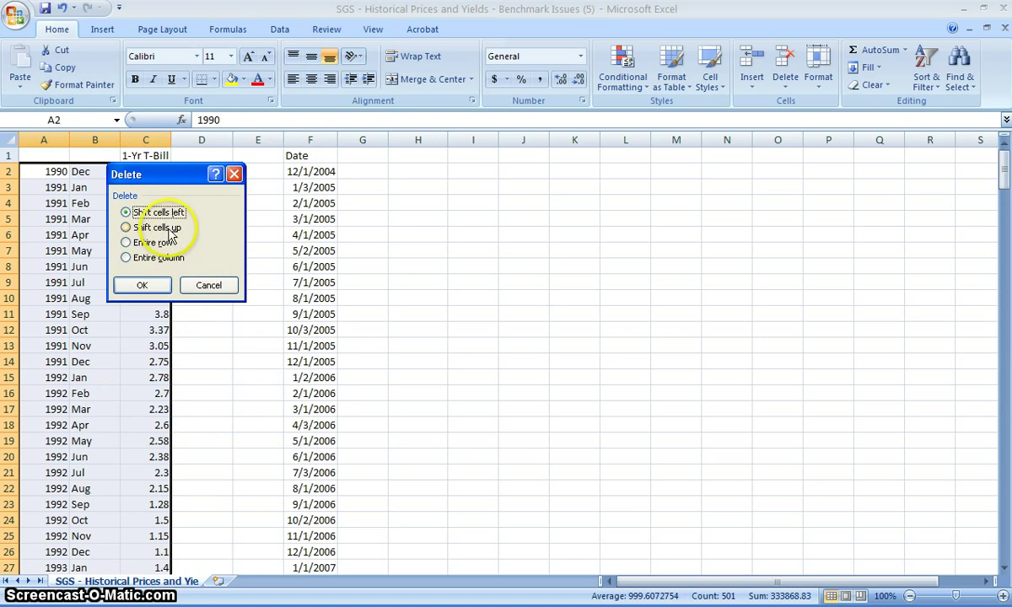
click(141, 284)
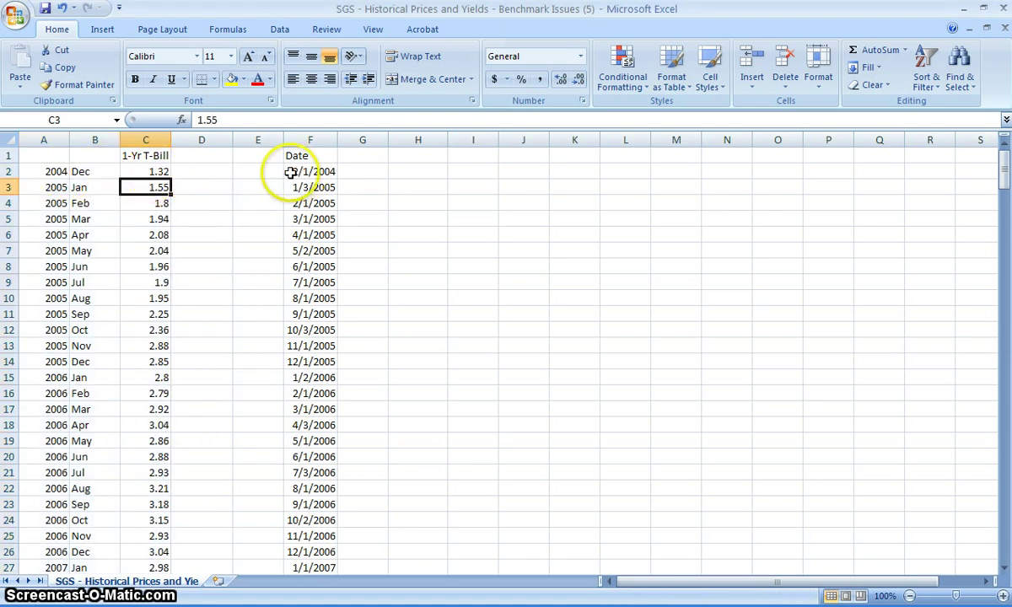
click(310, 188)
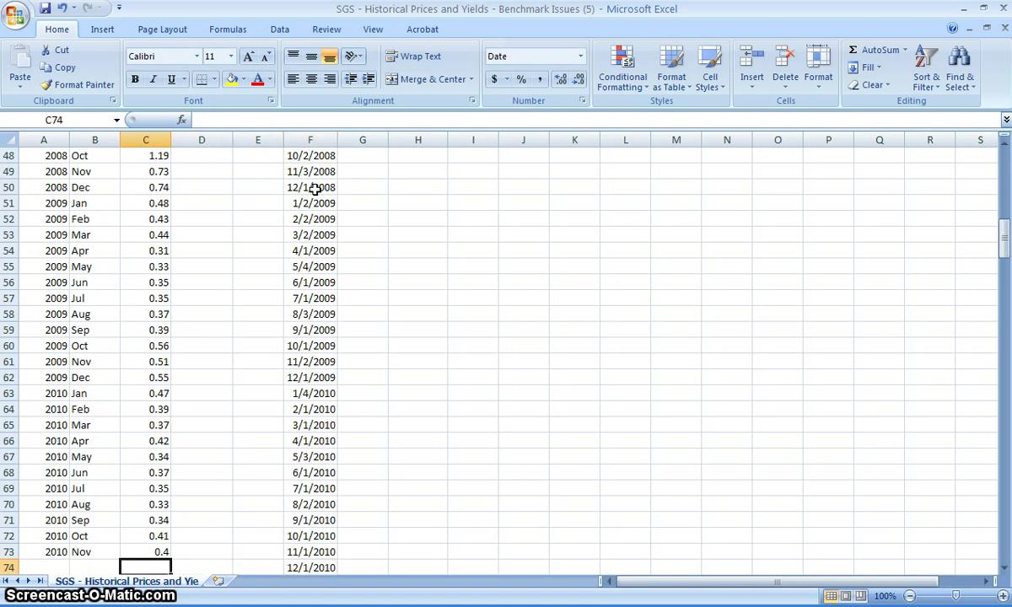
Paste the column C rates into column G and enter 0.4 for 12/1/2010.
click(152, 548)
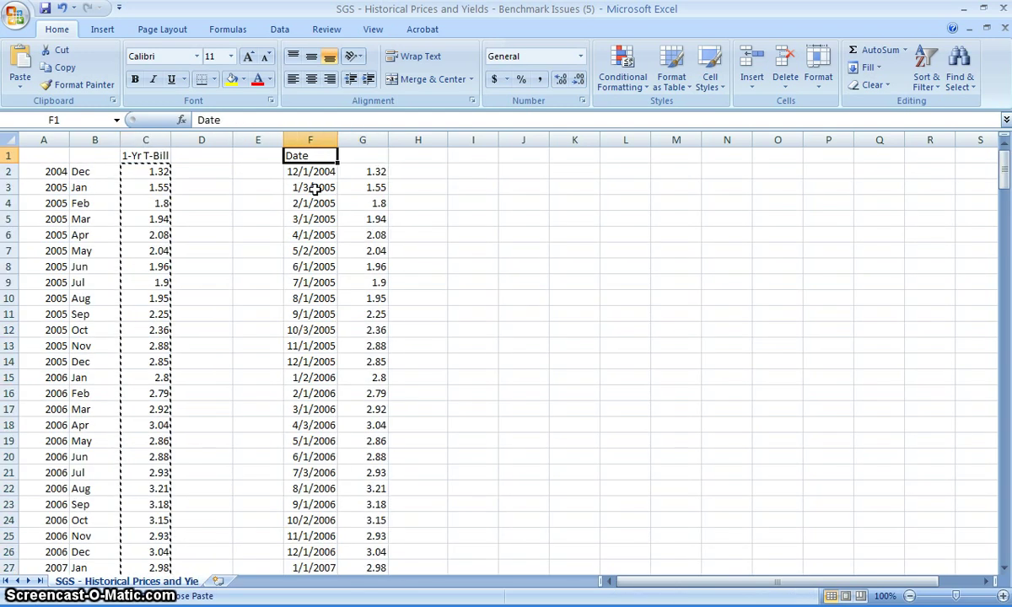
click(362, 154)
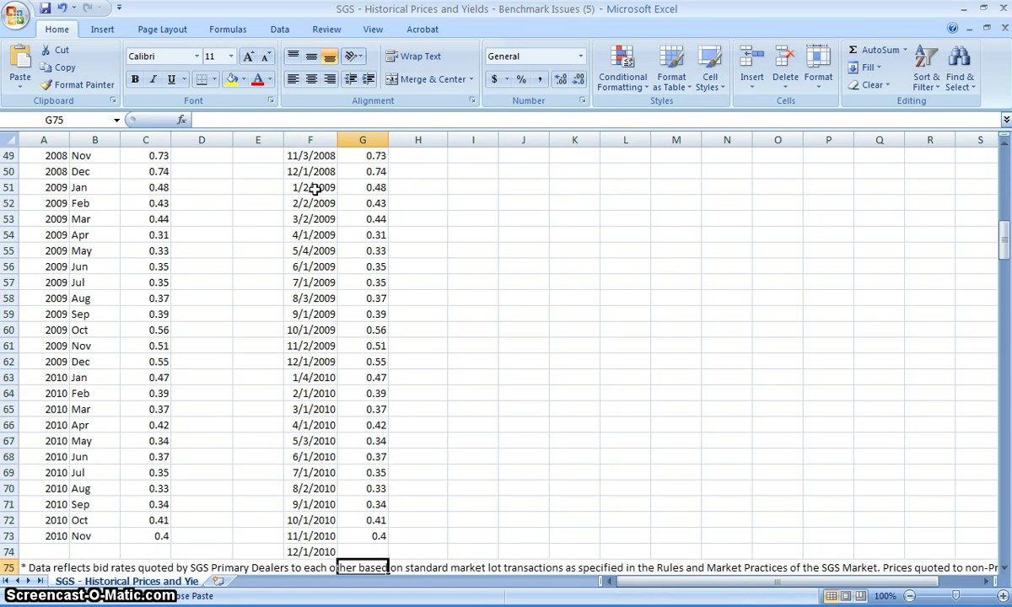
click(363, 553)
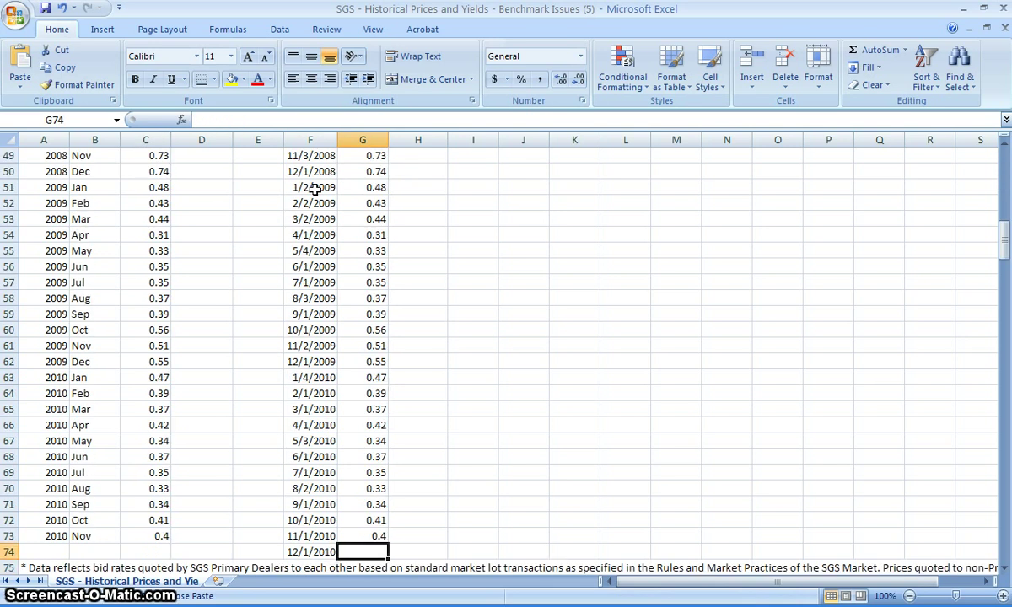
click(367, 537)
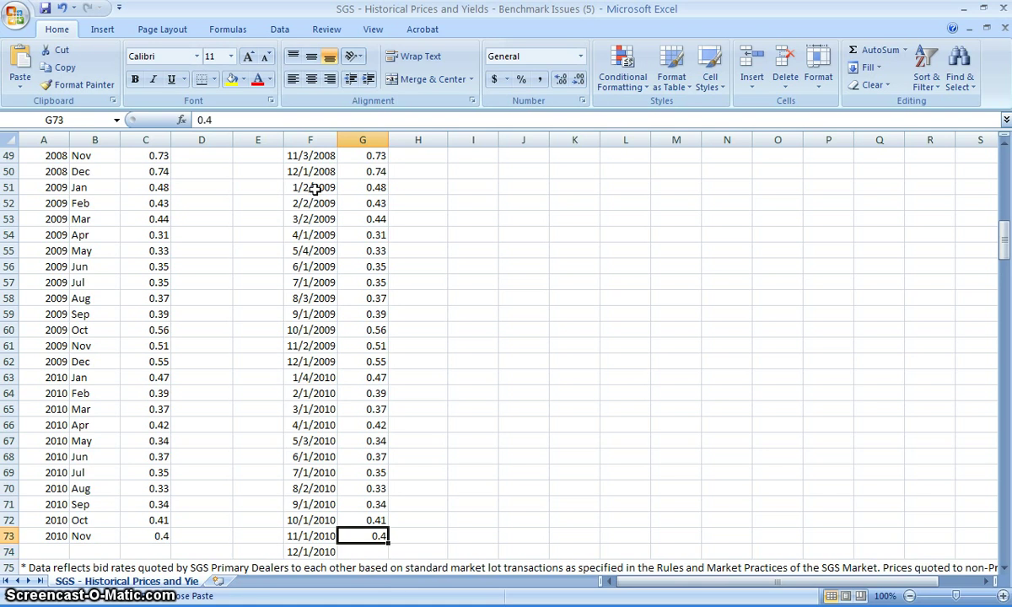
text(.4)
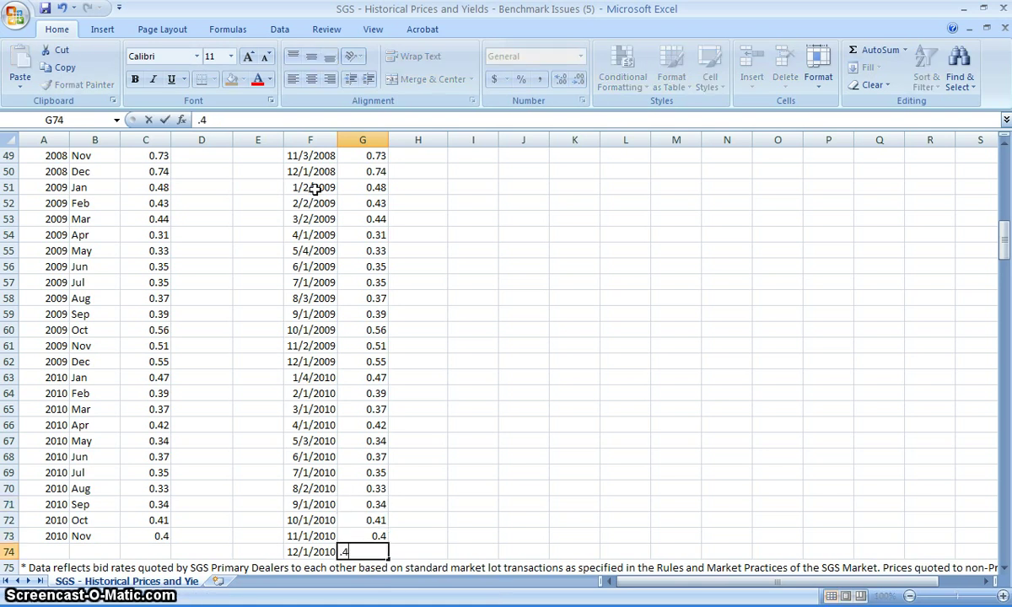
key(Enter)
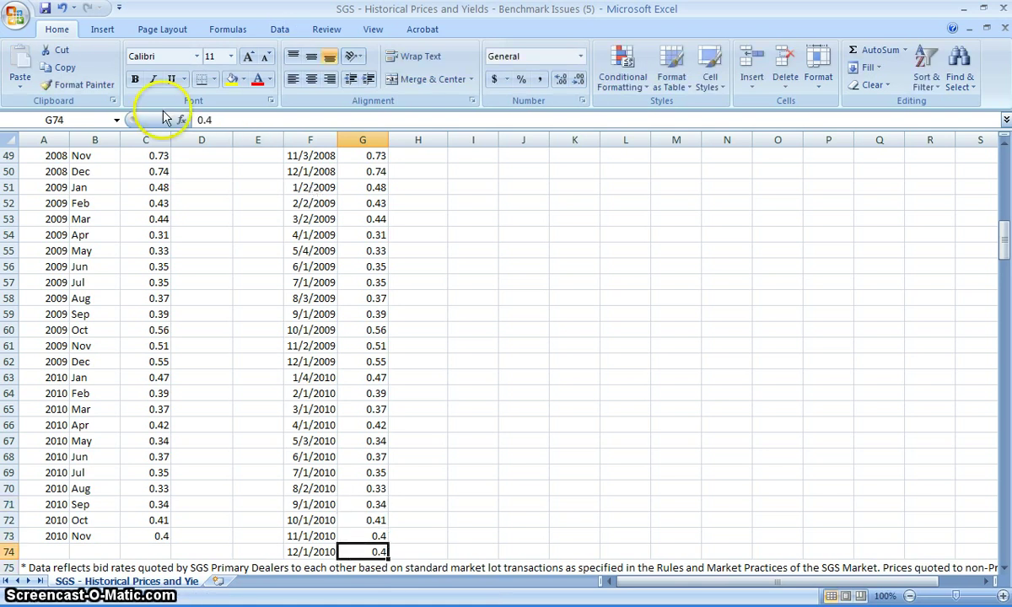
click(310, 282)
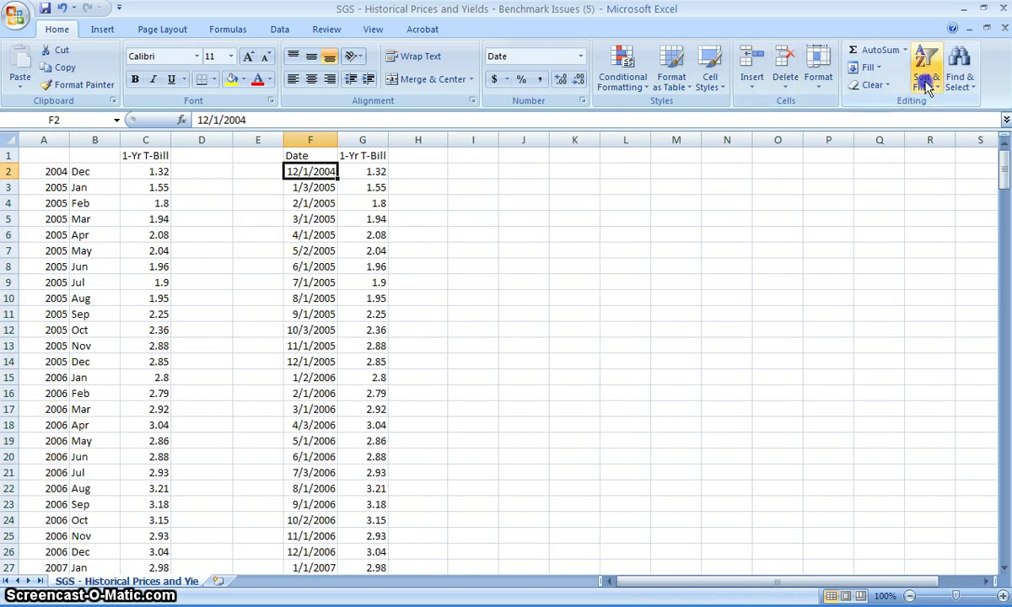
Sort the SGS dates newest to oldest and compare them with the series dates.
click(918, 65)
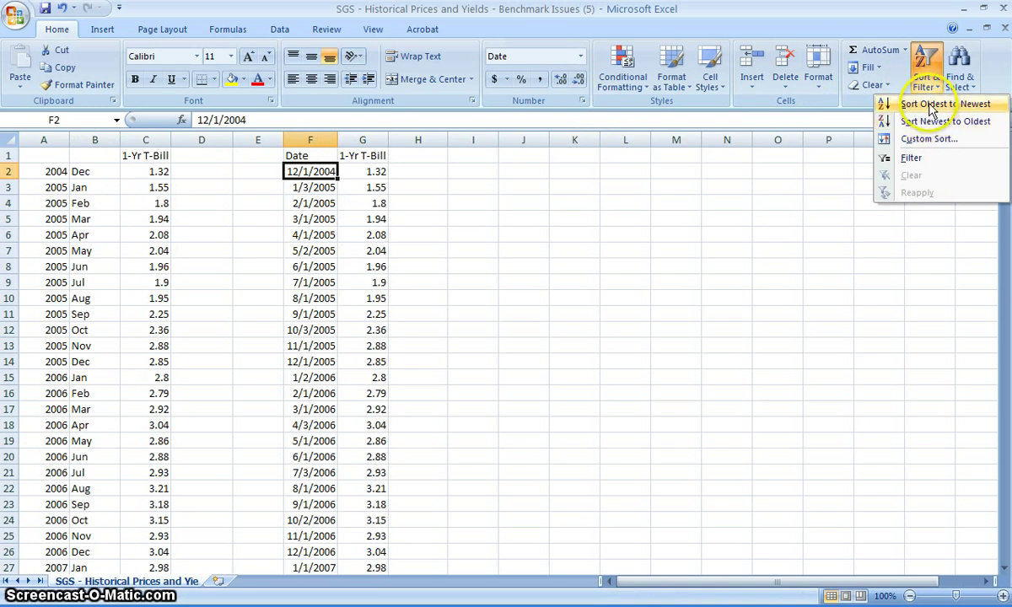
click(923, 122)
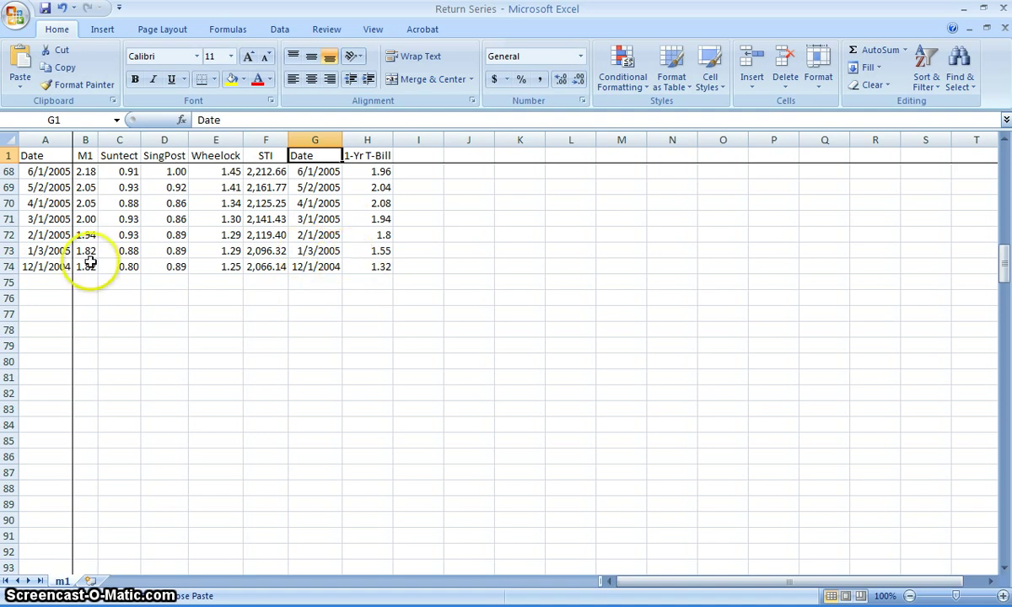
click(314, 219)
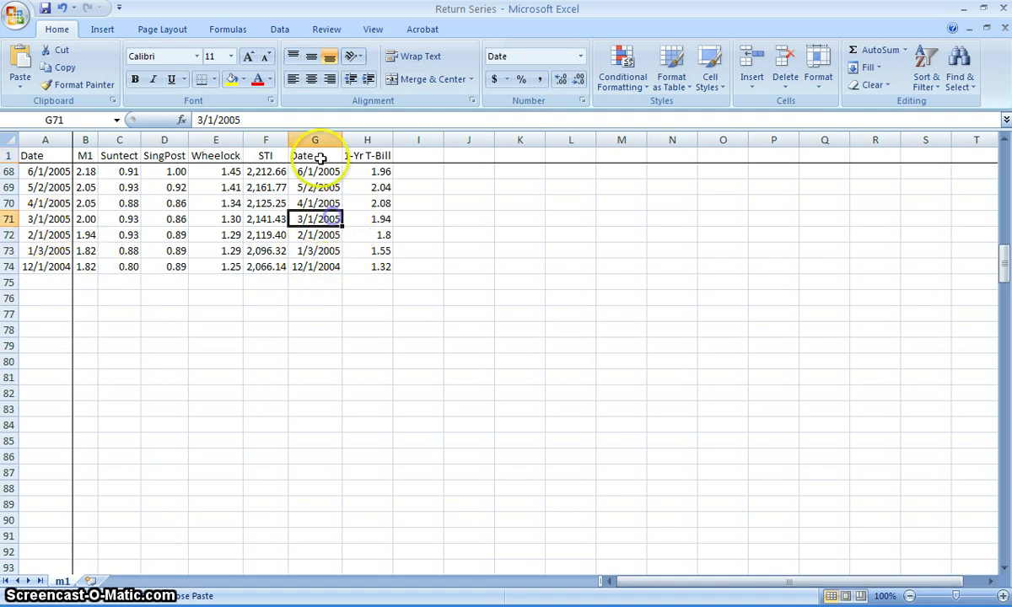